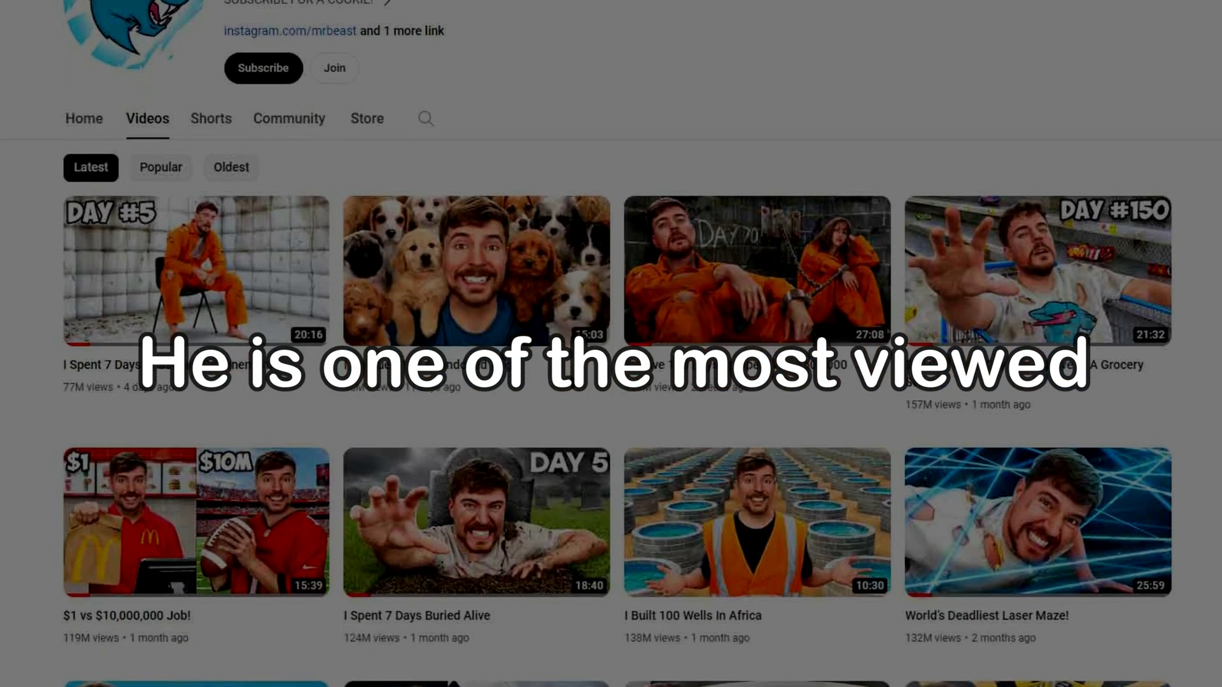
Scroll through the creator's latest uploads and open the Fun with Filmora channel's video list
scroll(down, 3)
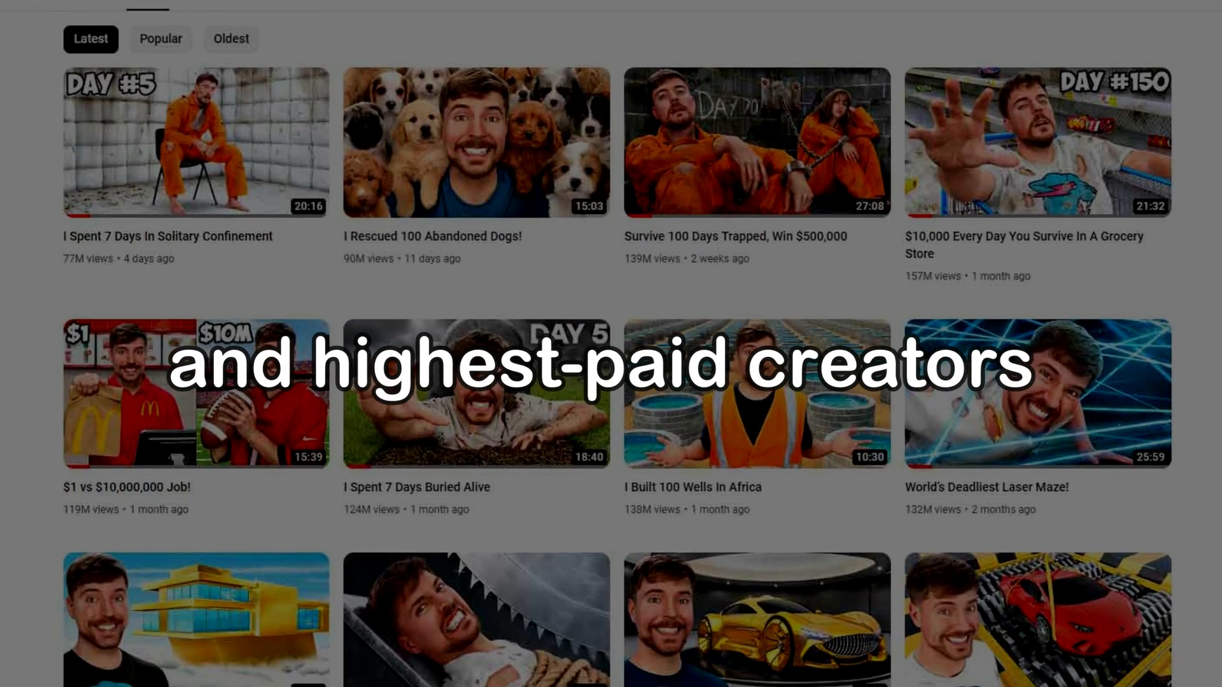
scroll(down, 3)
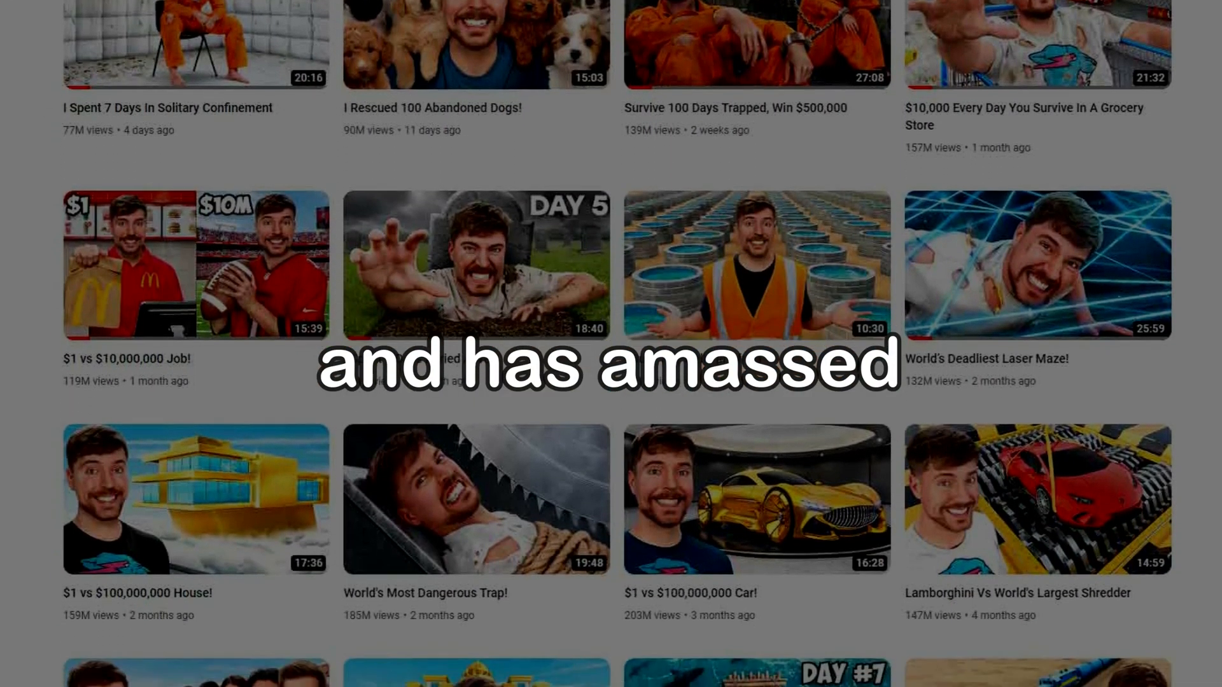
scroll(down, 3)
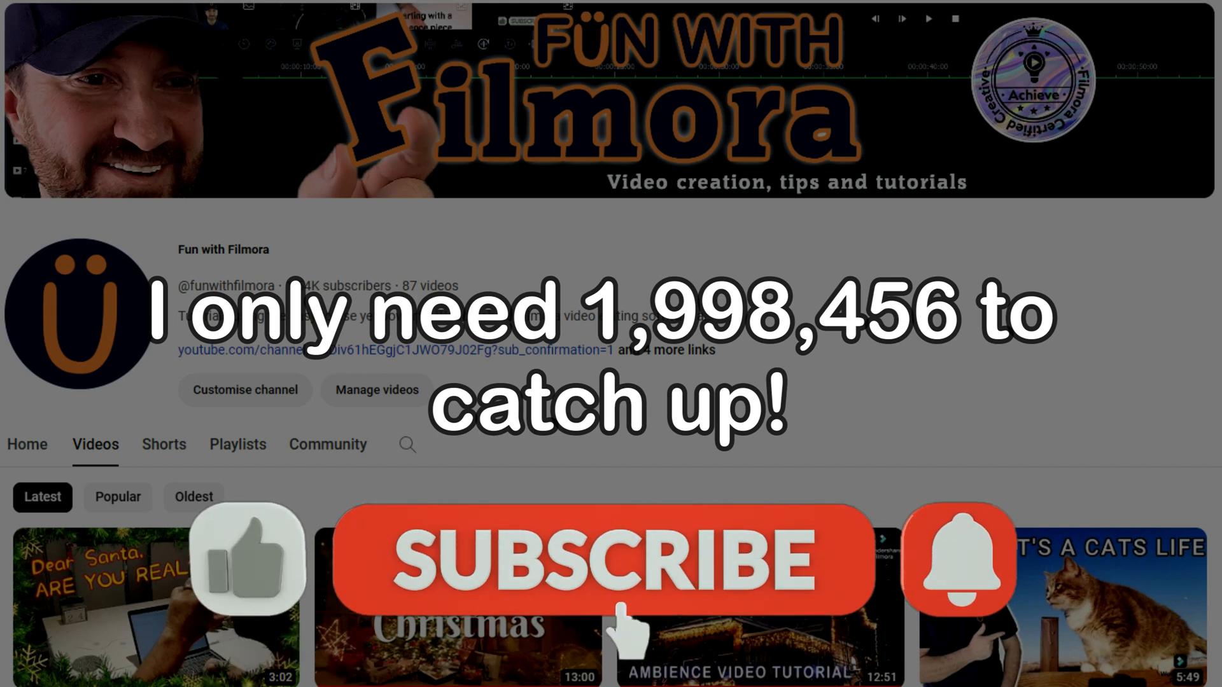
click(604, 561)
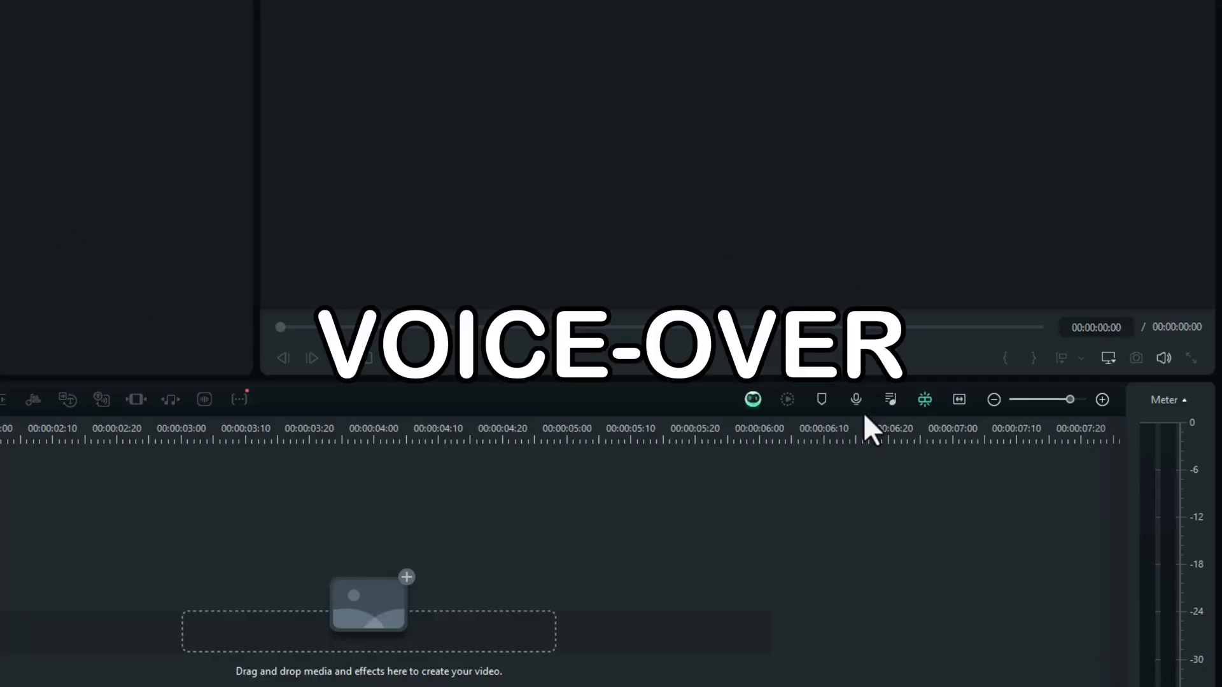
Record a roughly seven-second voice-over clip, then play and stop it in the player
click(855, 399)
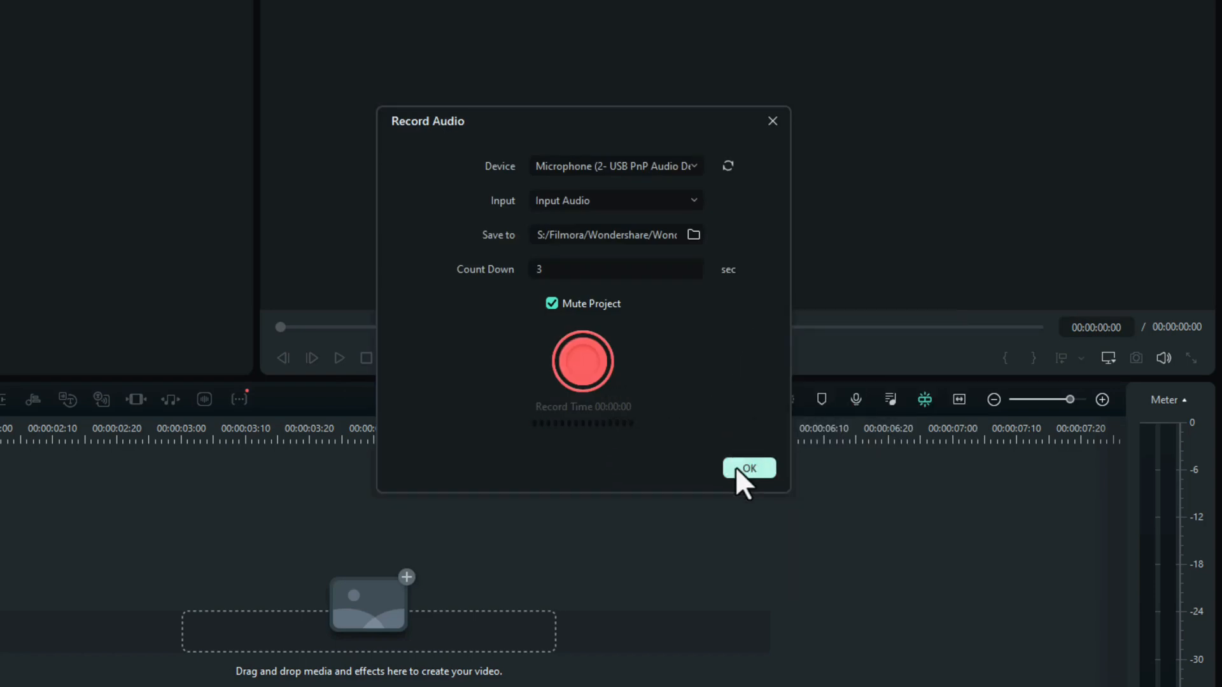
click(748, 468)
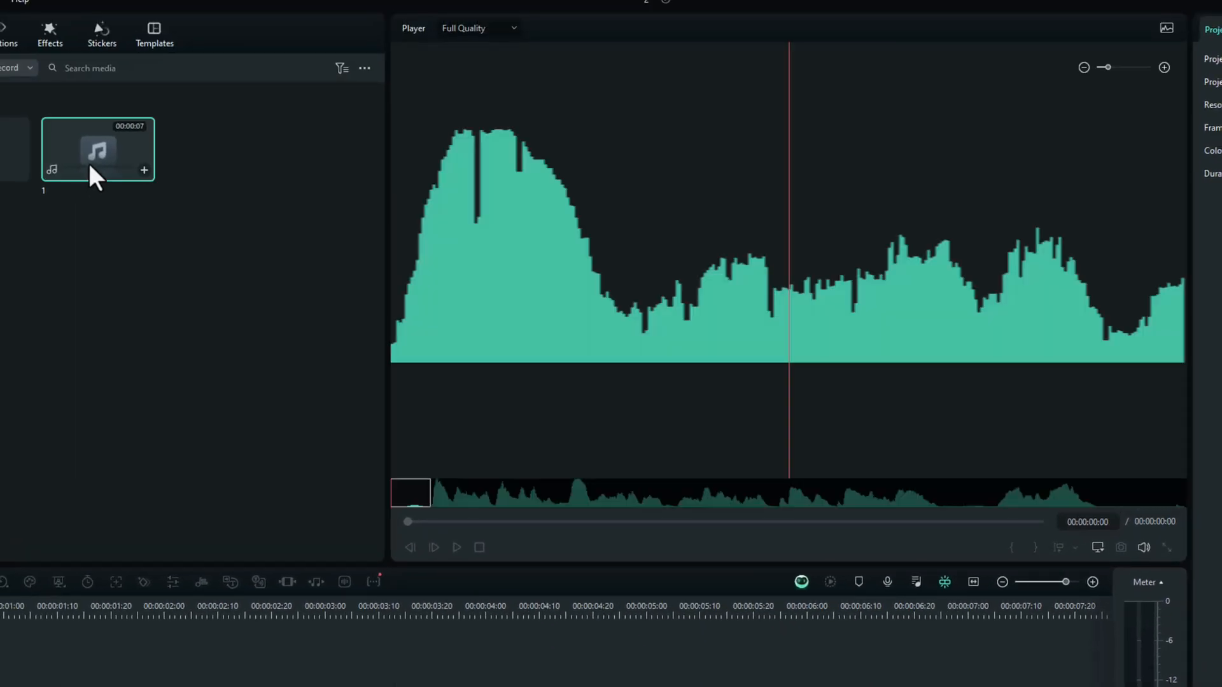
click(456, 547)
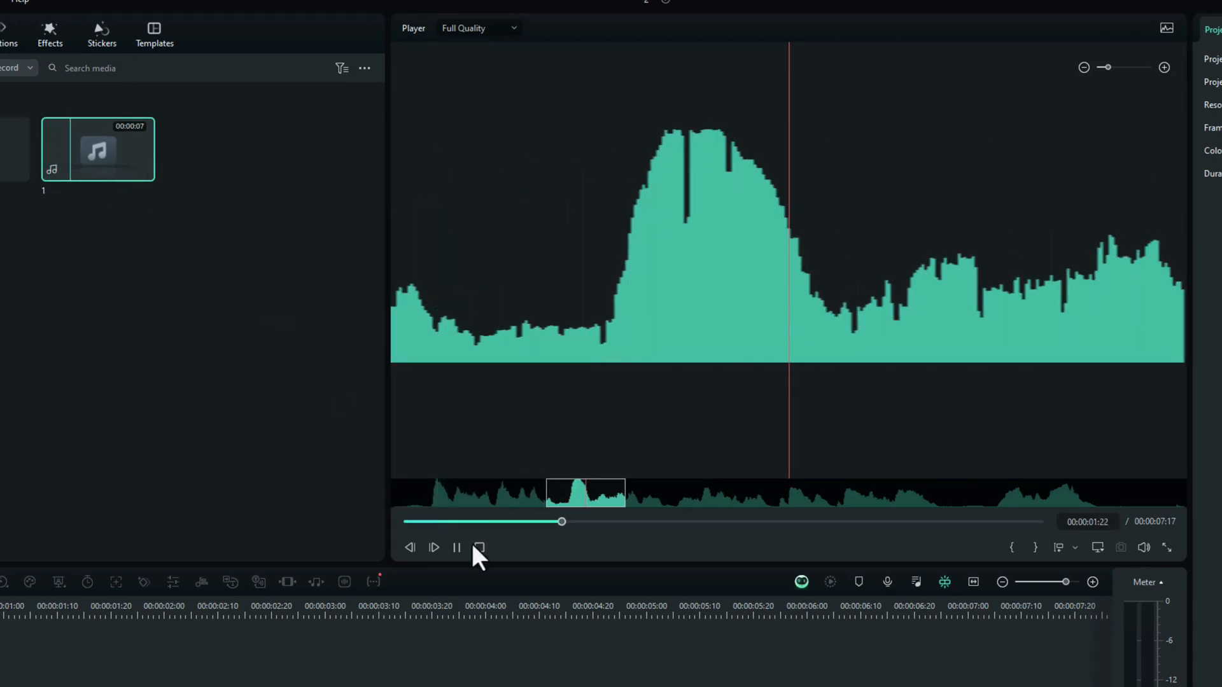
click(479, 547)
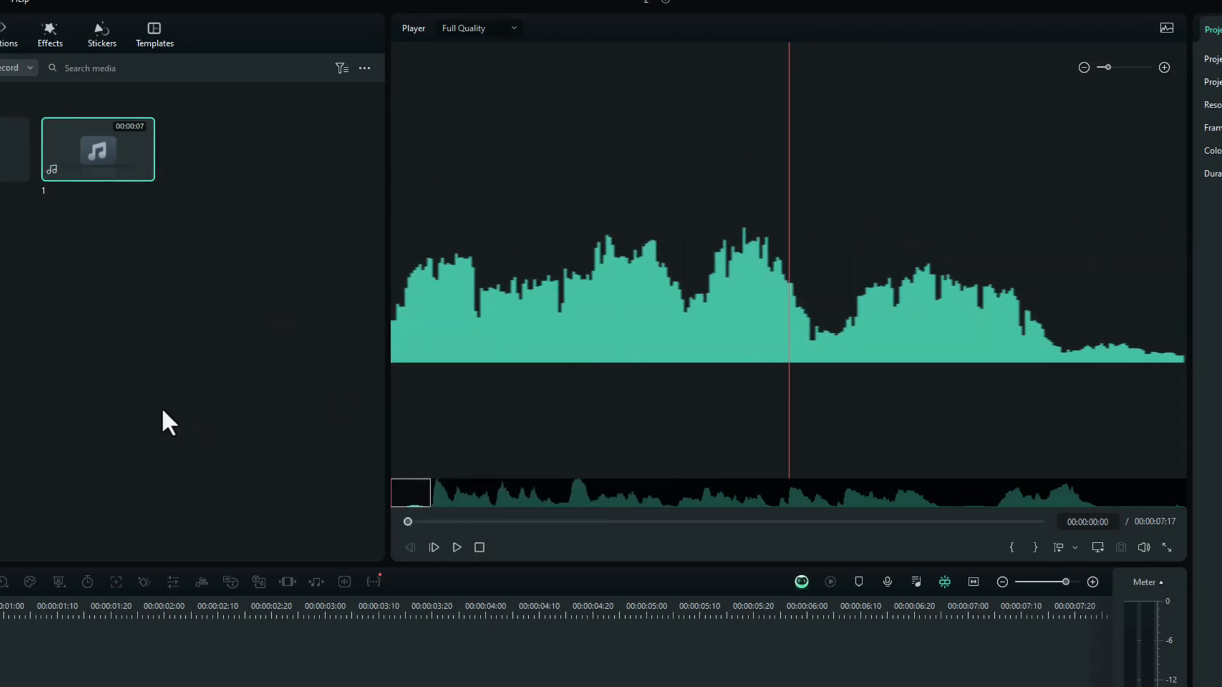
mouse_move(121, 379)
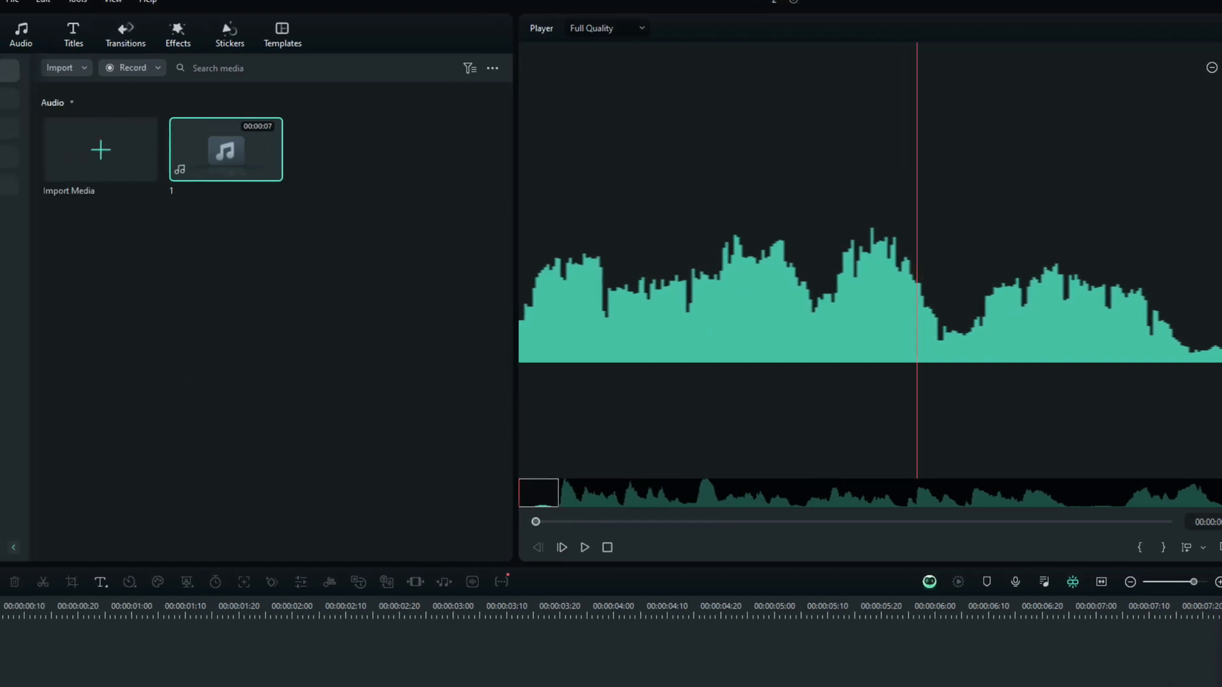
Search the Pexels stock footage in Stock Media for the aerial snowy pool clip
click(97, 33)
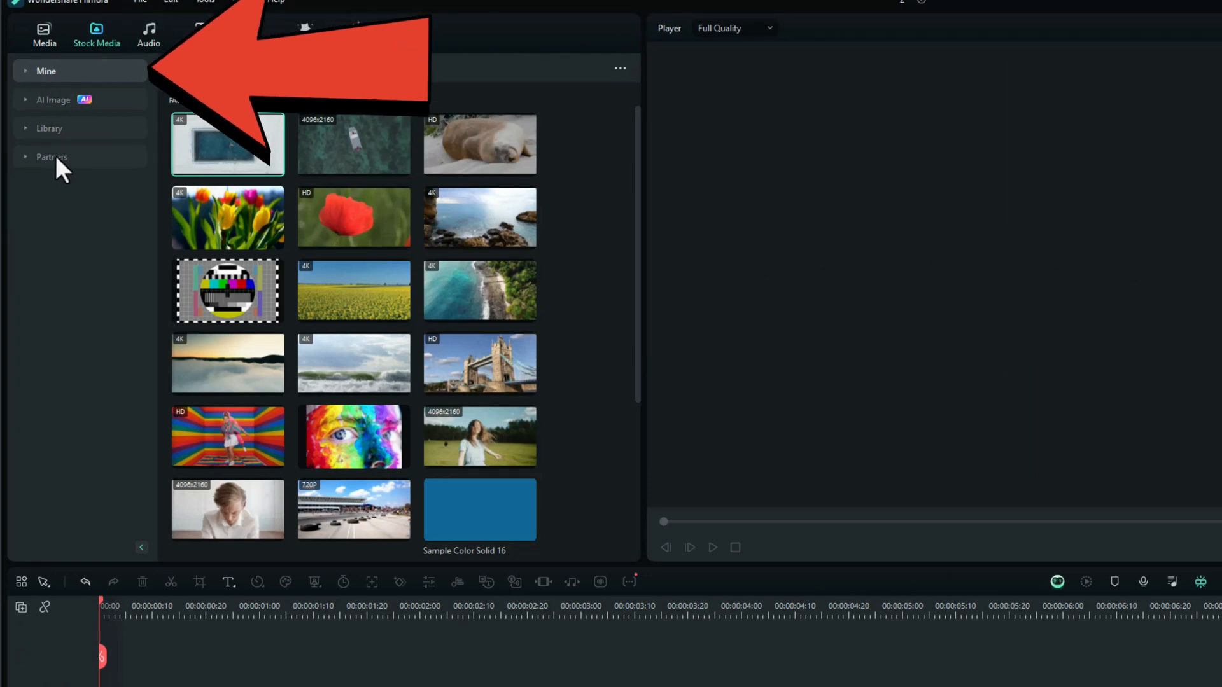
click(51, 156)
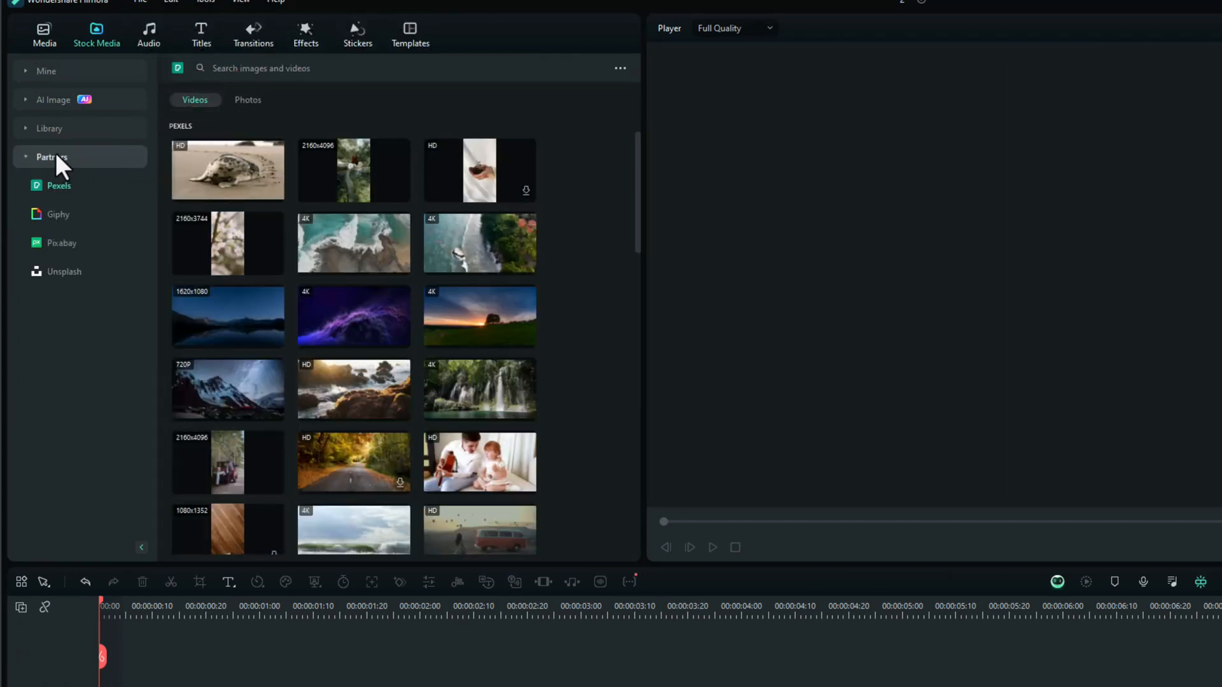
text(ep)
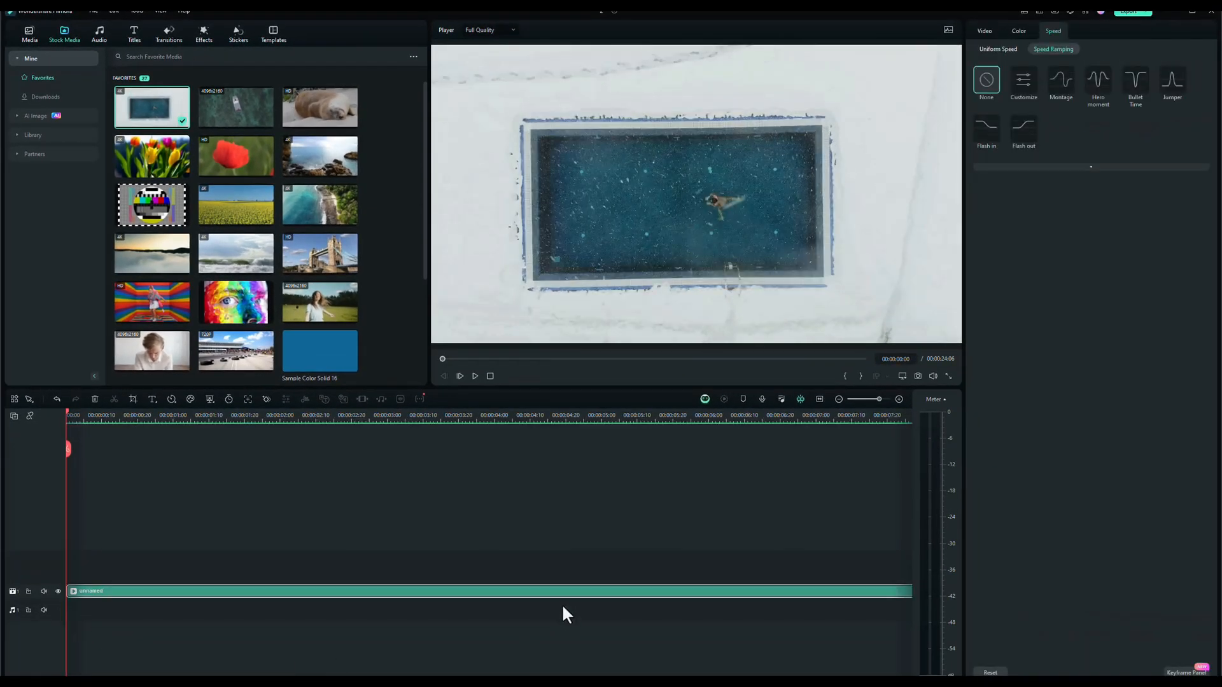
mouse_move(194, 304)
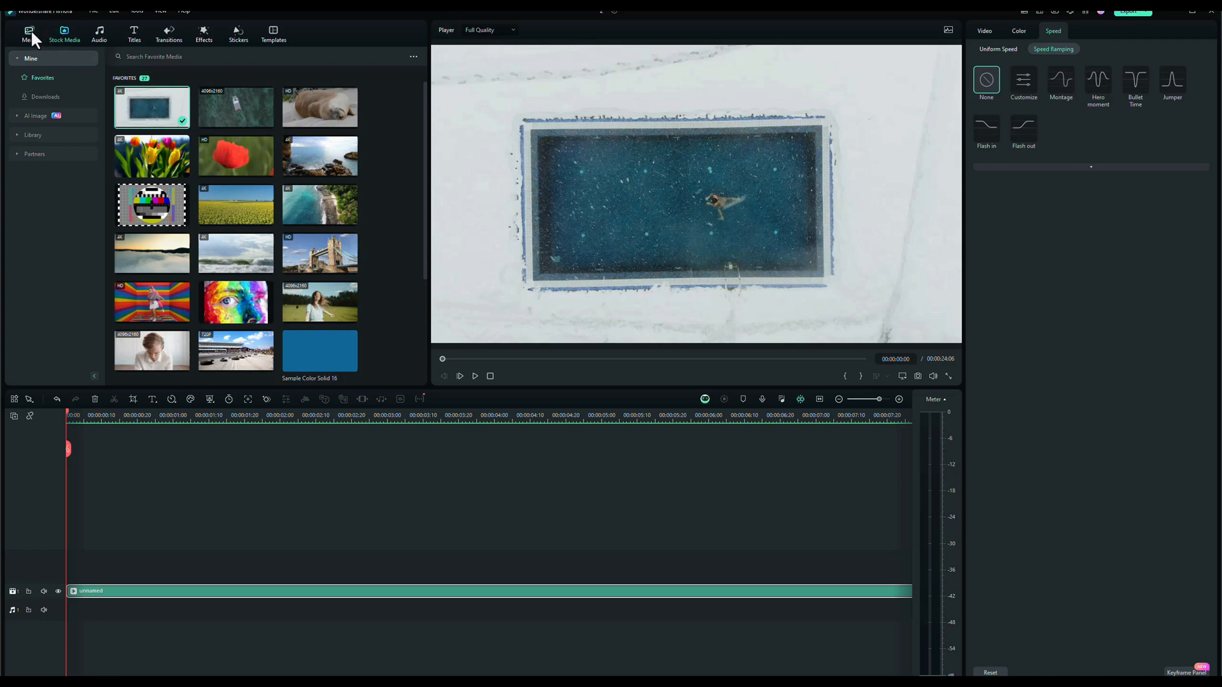
Drag voice-over audio clip 1 from Project Media onto the audio track
click(29, 34)
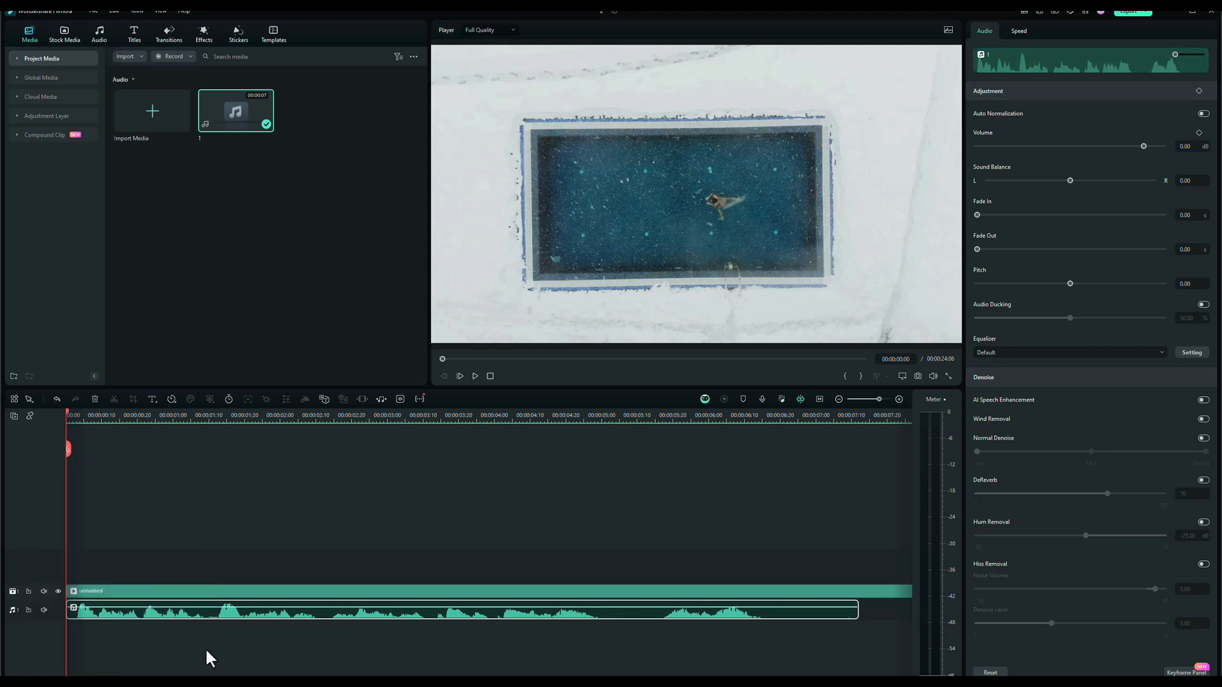
click(459, 376)
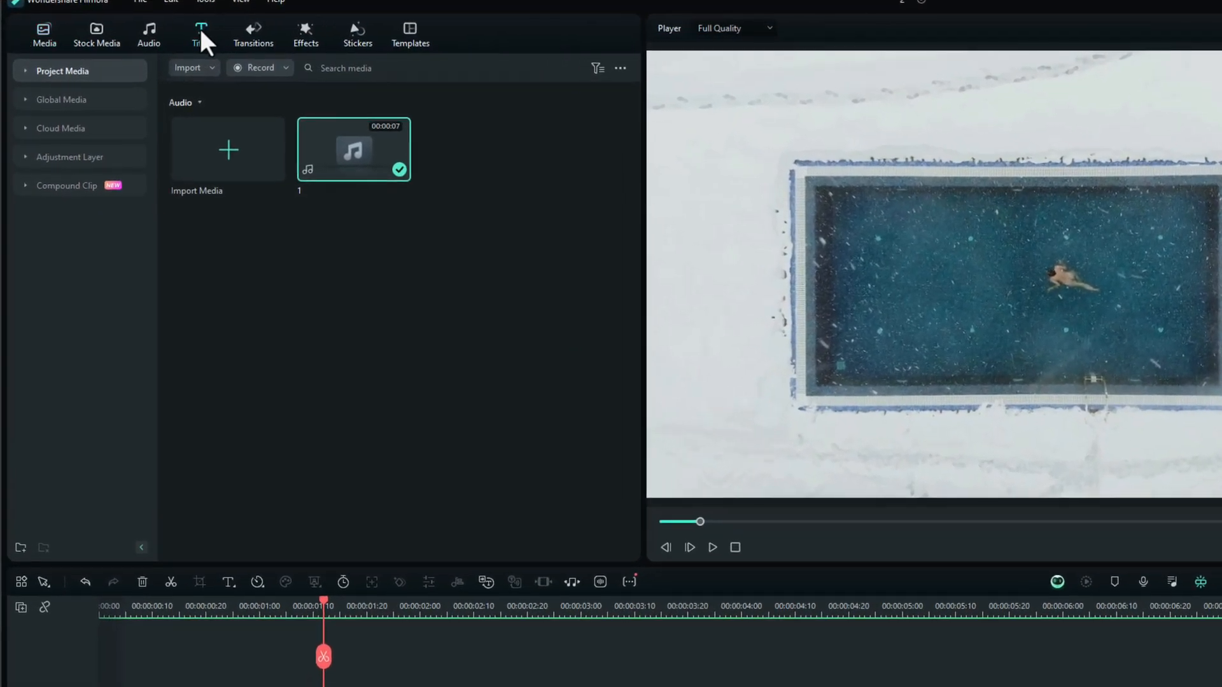
Add a 3D title reading '30 MINUTES', enlarged and moved to the lower frame
click(201, 35)
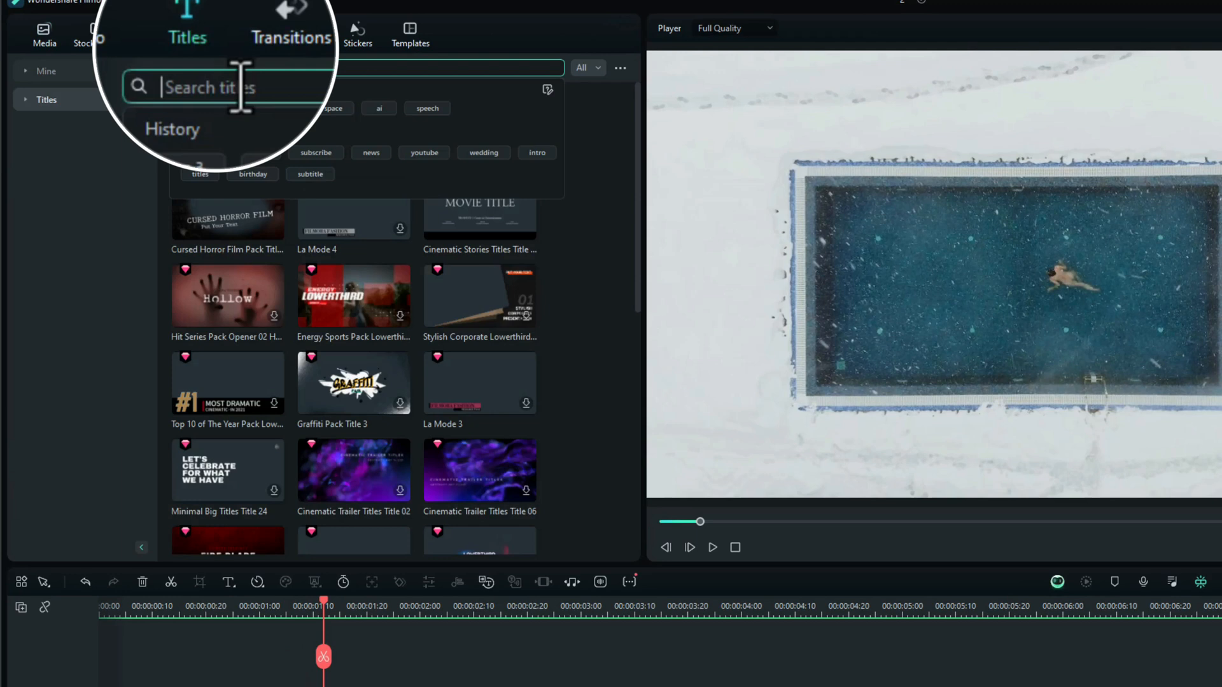
text(Top 3)
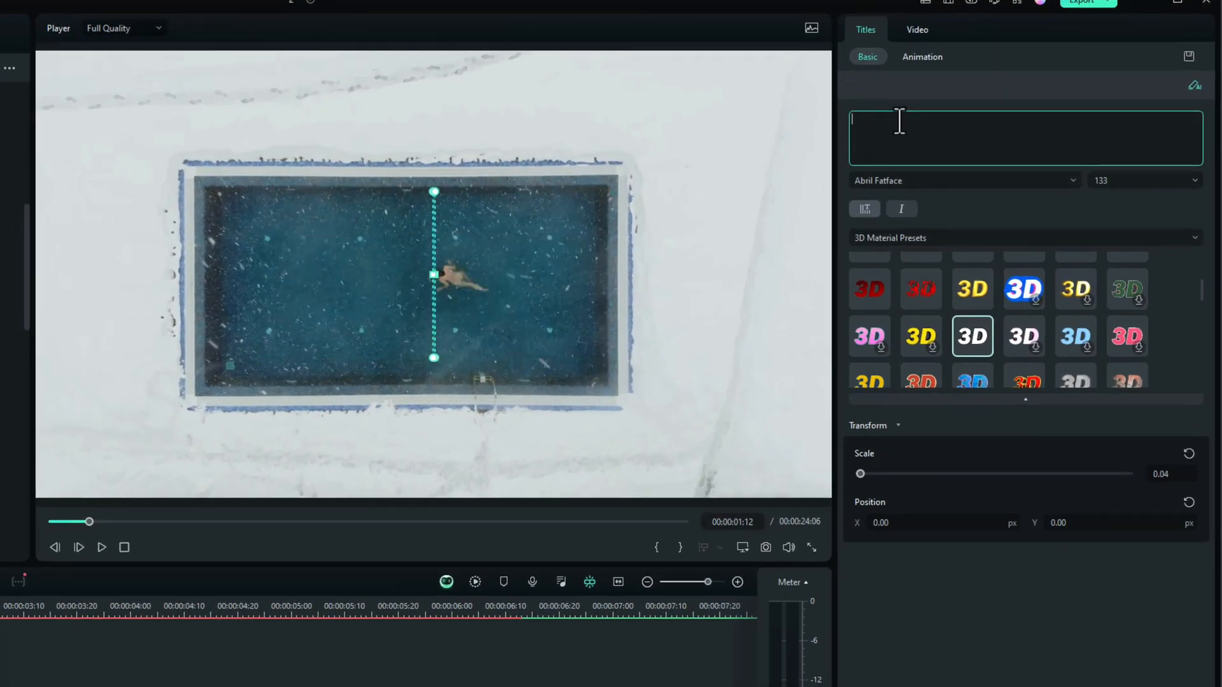
text(30 MINU)
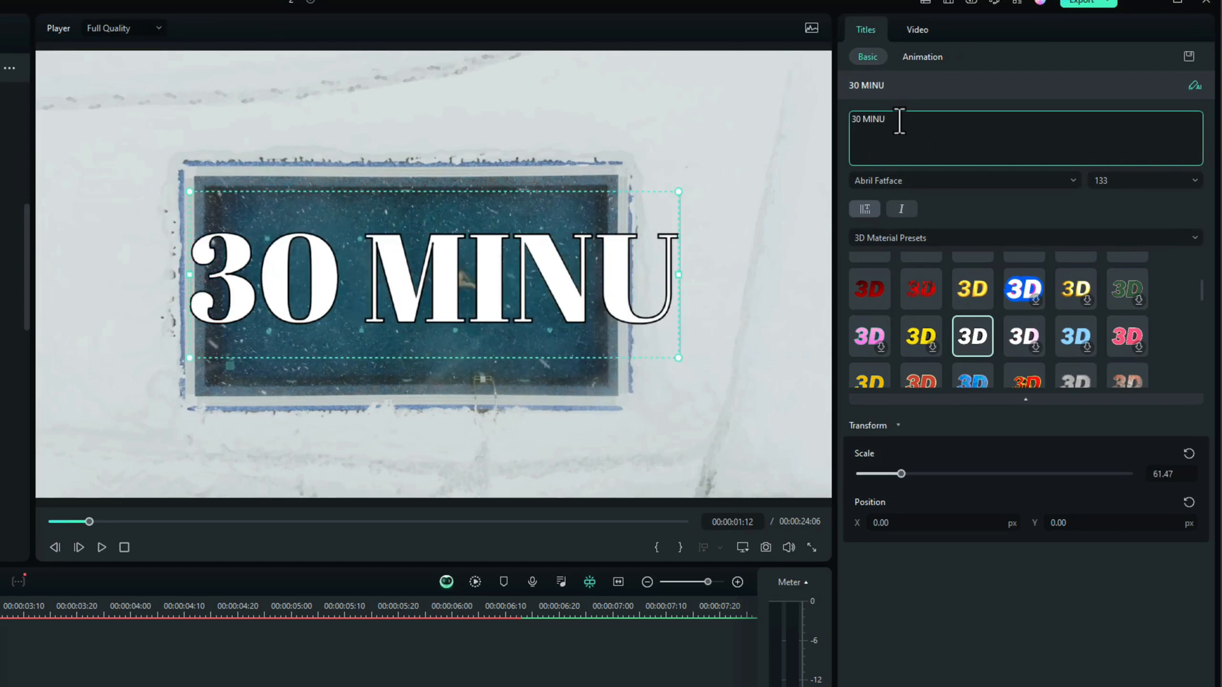
text(TES)
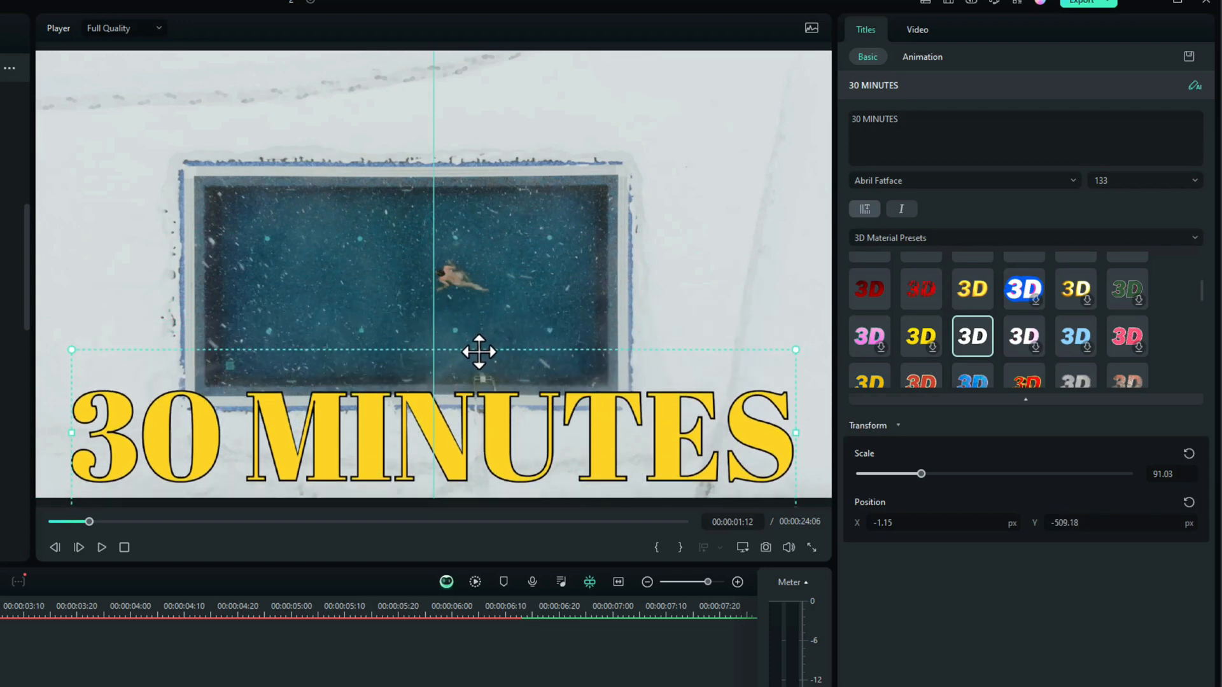
drag(479, 352, 419, 437)
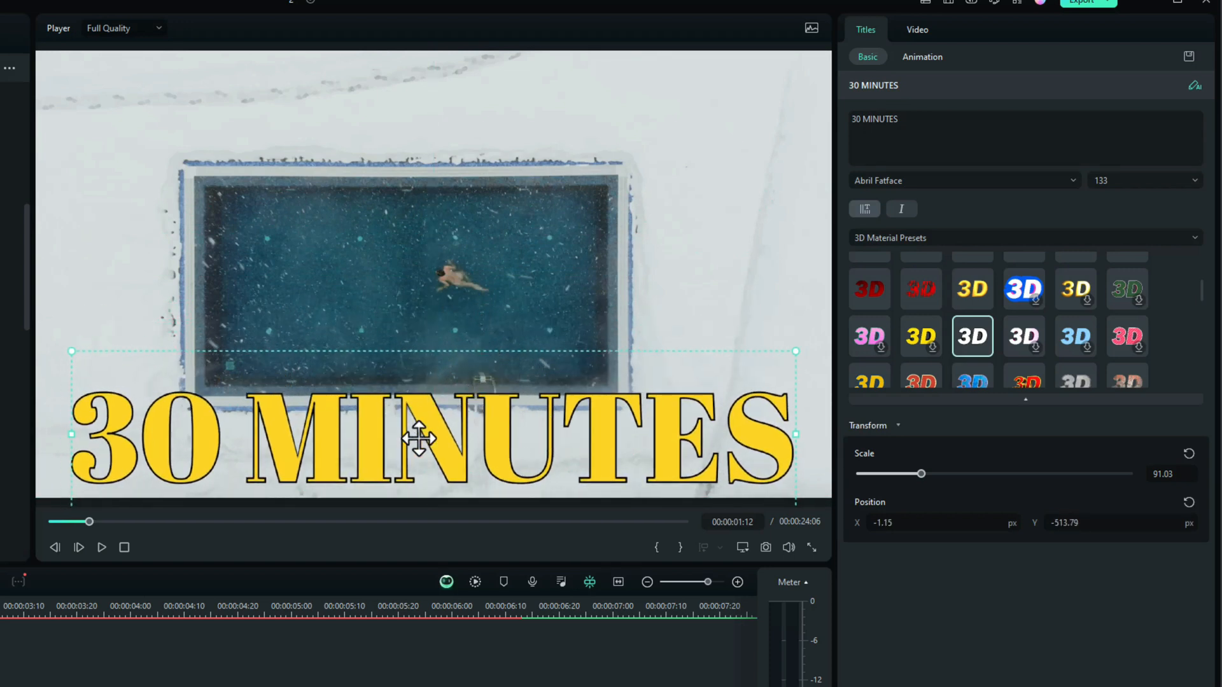
mouse_move(924, 278)
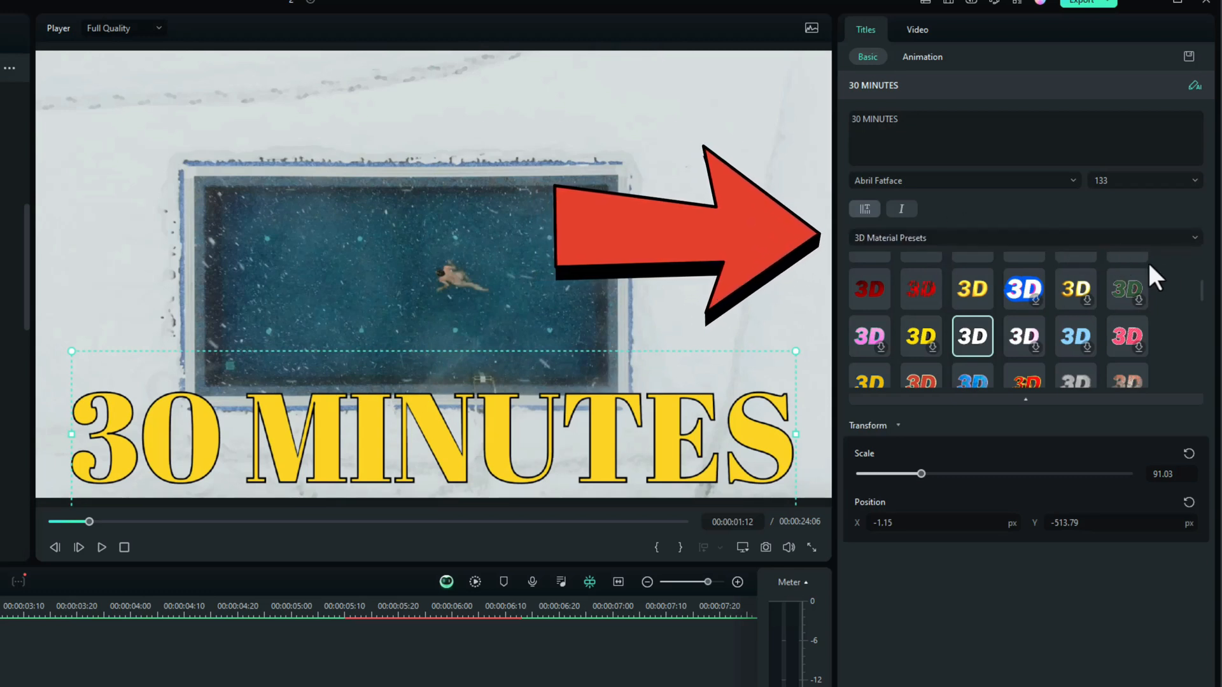
Apply the red 3D material preset to the 30 MINUTES title
click(1024, 237)
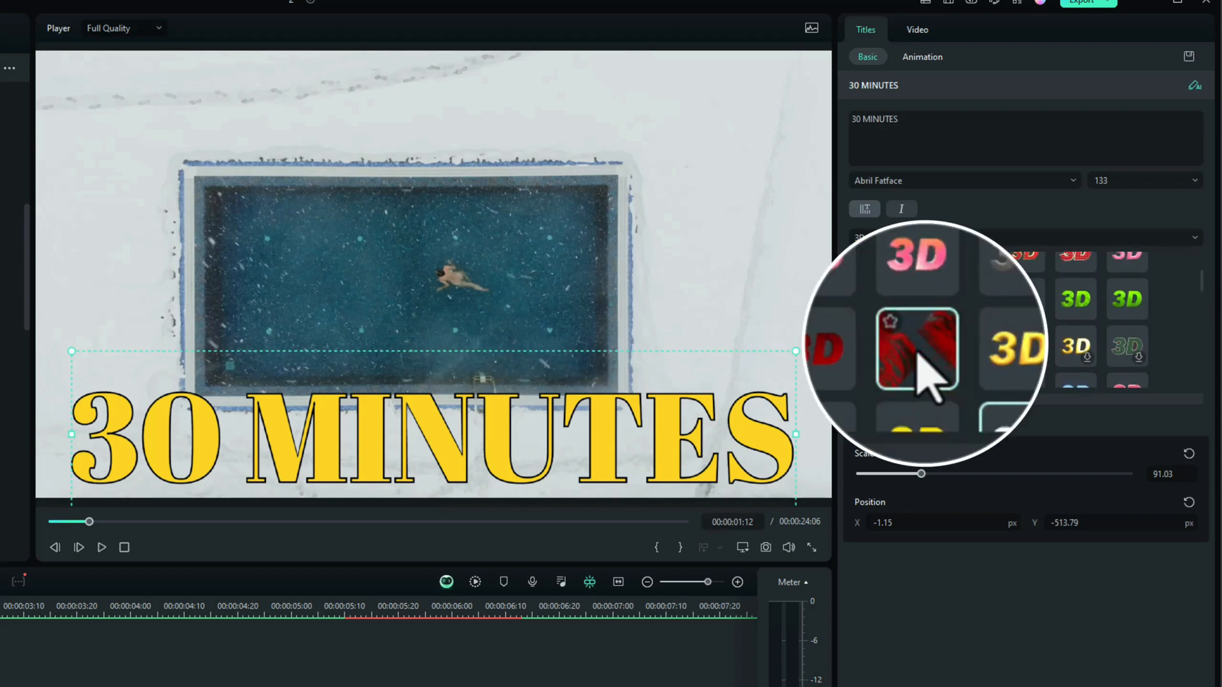
click(920, 347)
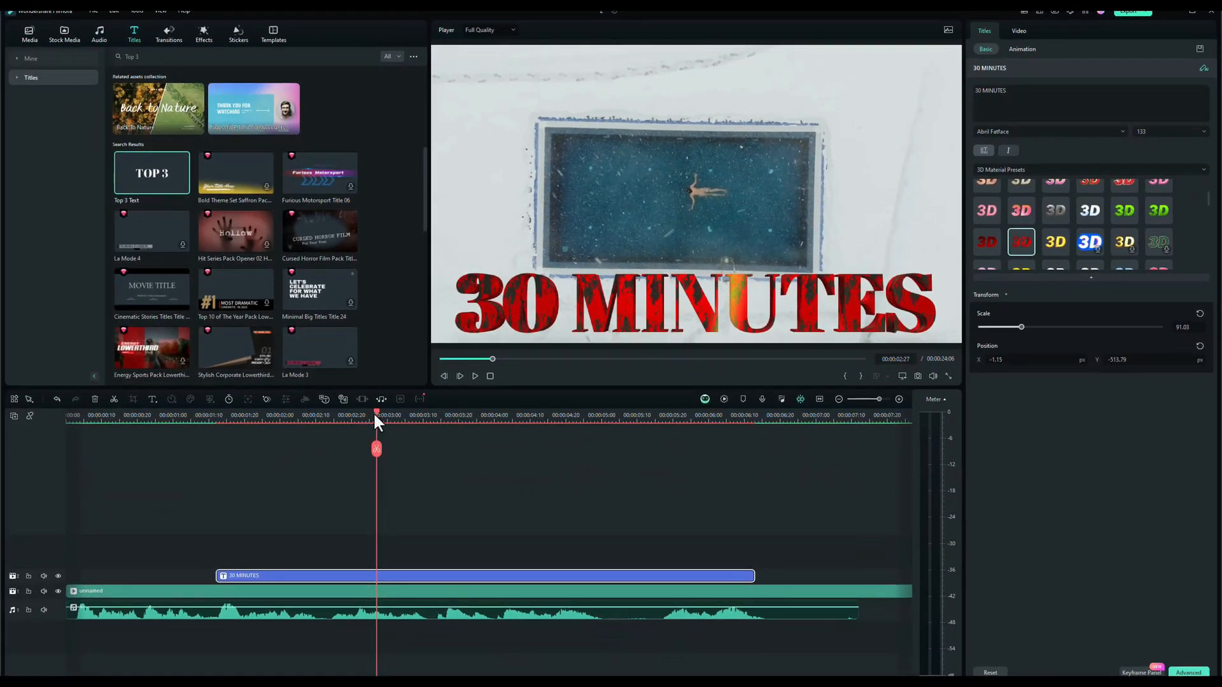
Trim the 30 MINUTES title clip so it ends near the 3-second mark
drag(376, 412, 330, 412)
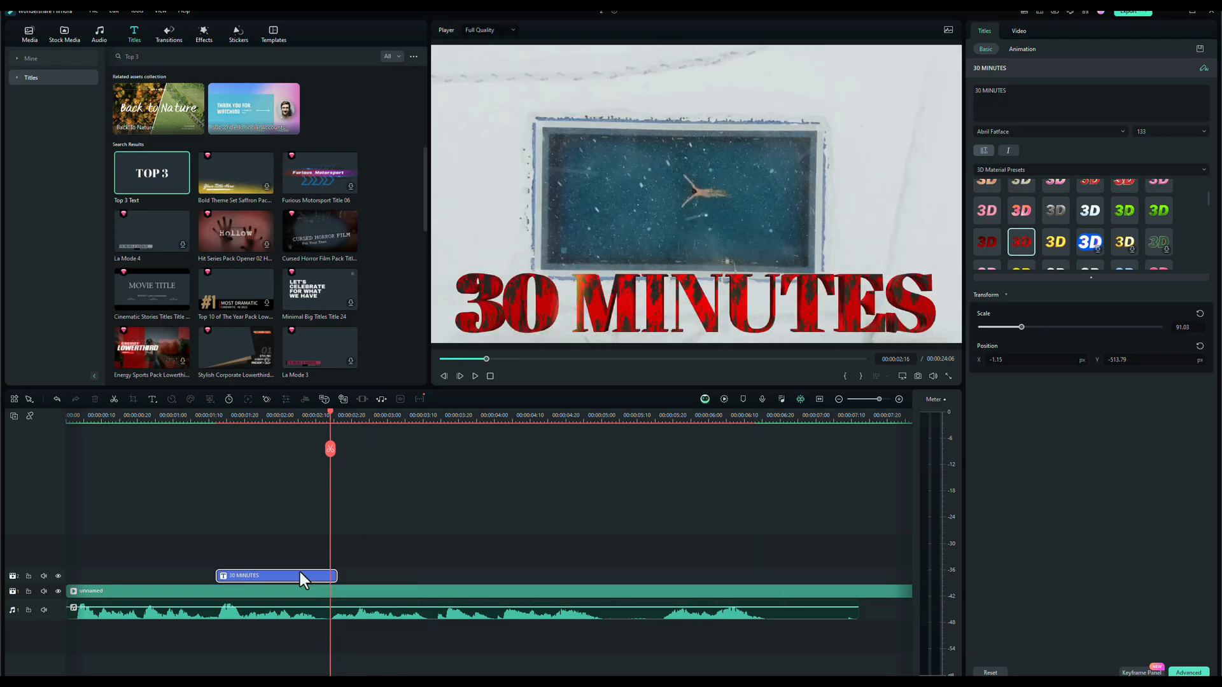
click(459, 376)
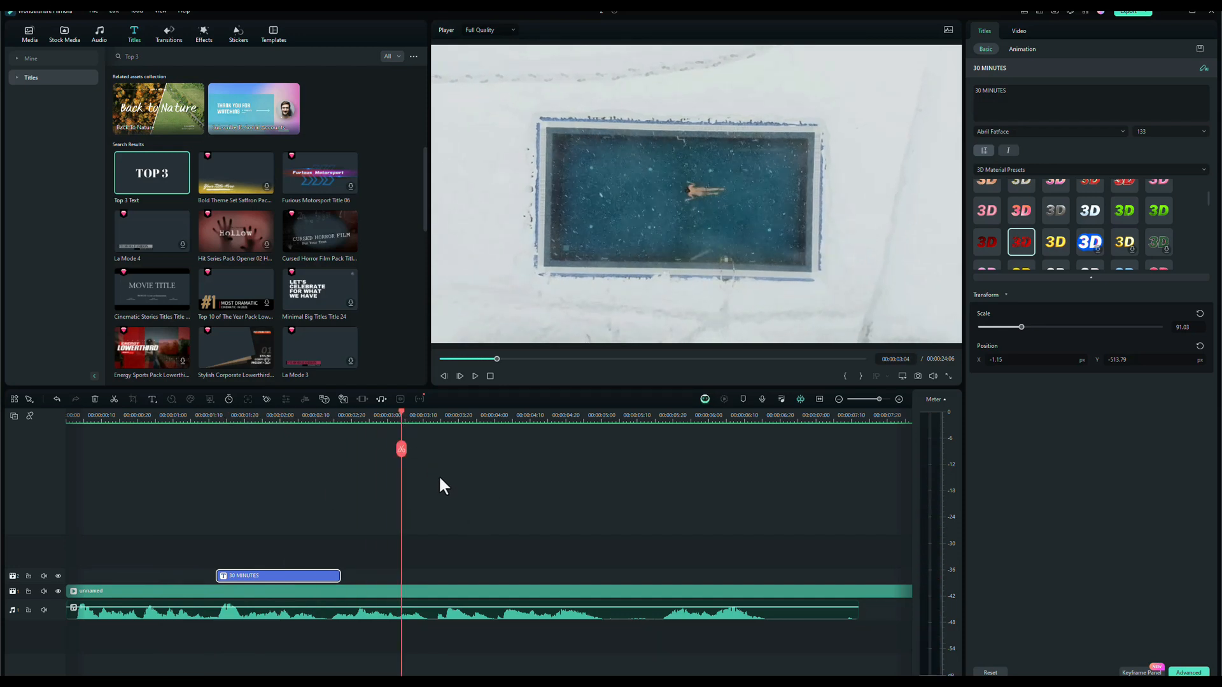
click(466, 414)
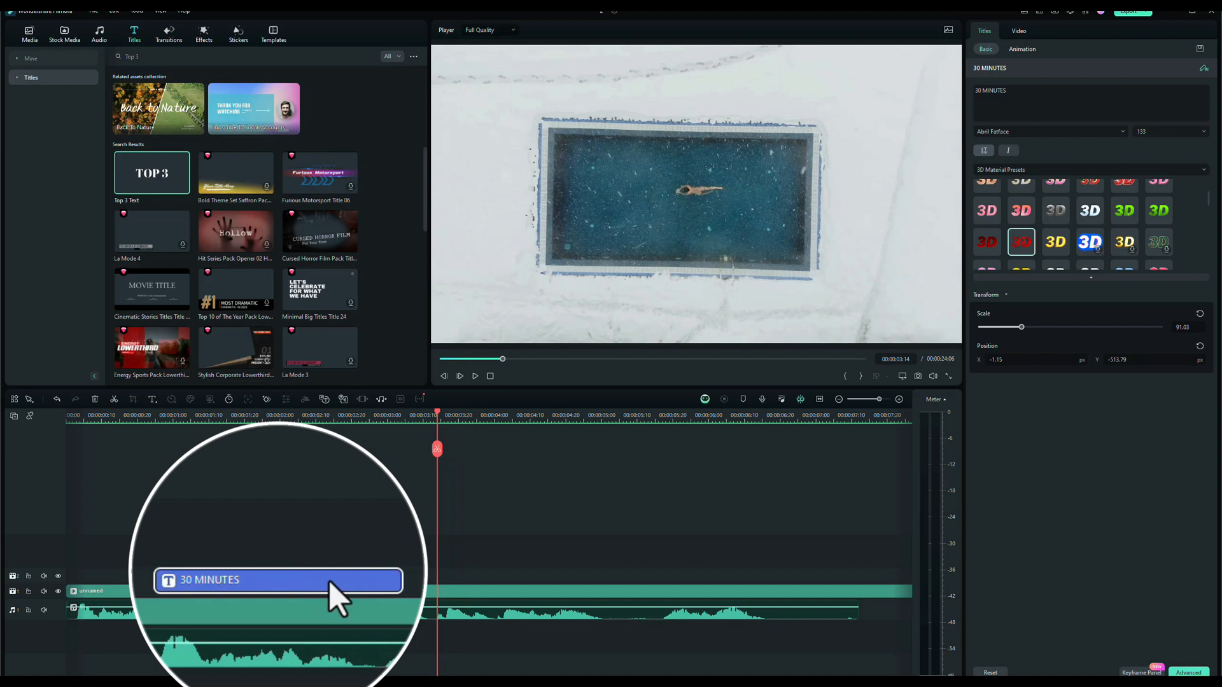
Paste a copy of the title, retype it as COLDEST, and extend it to about five seconds
right_click(257, 575)
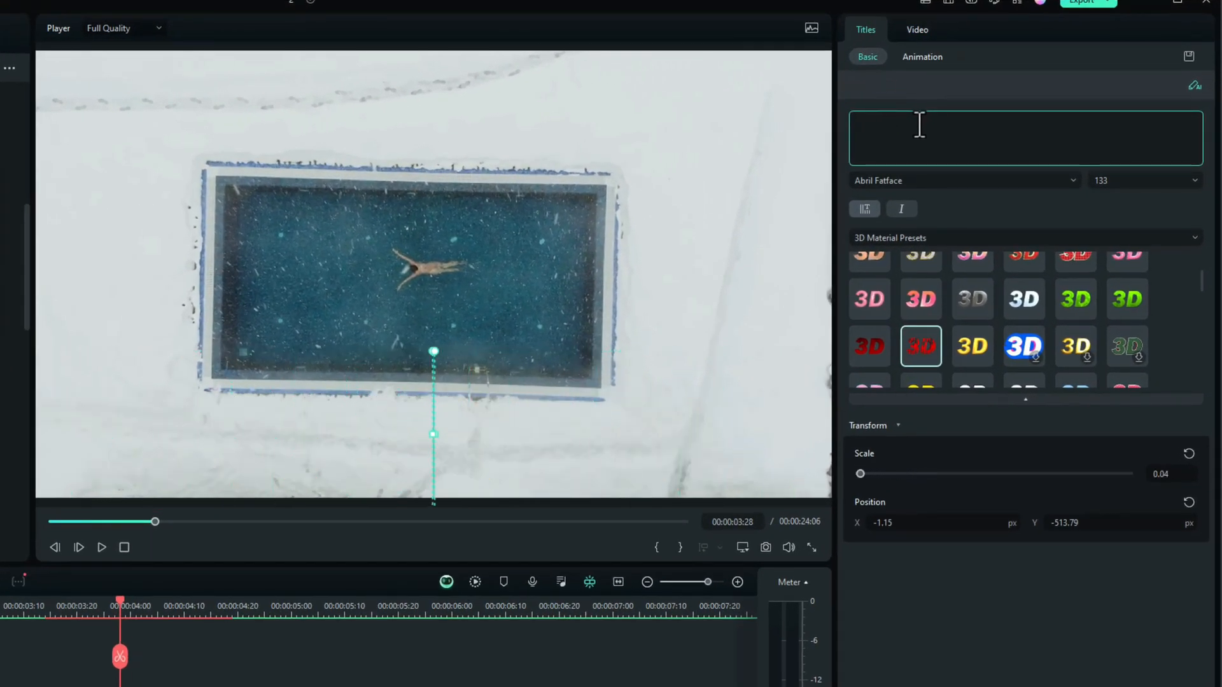
text(COLDEST)
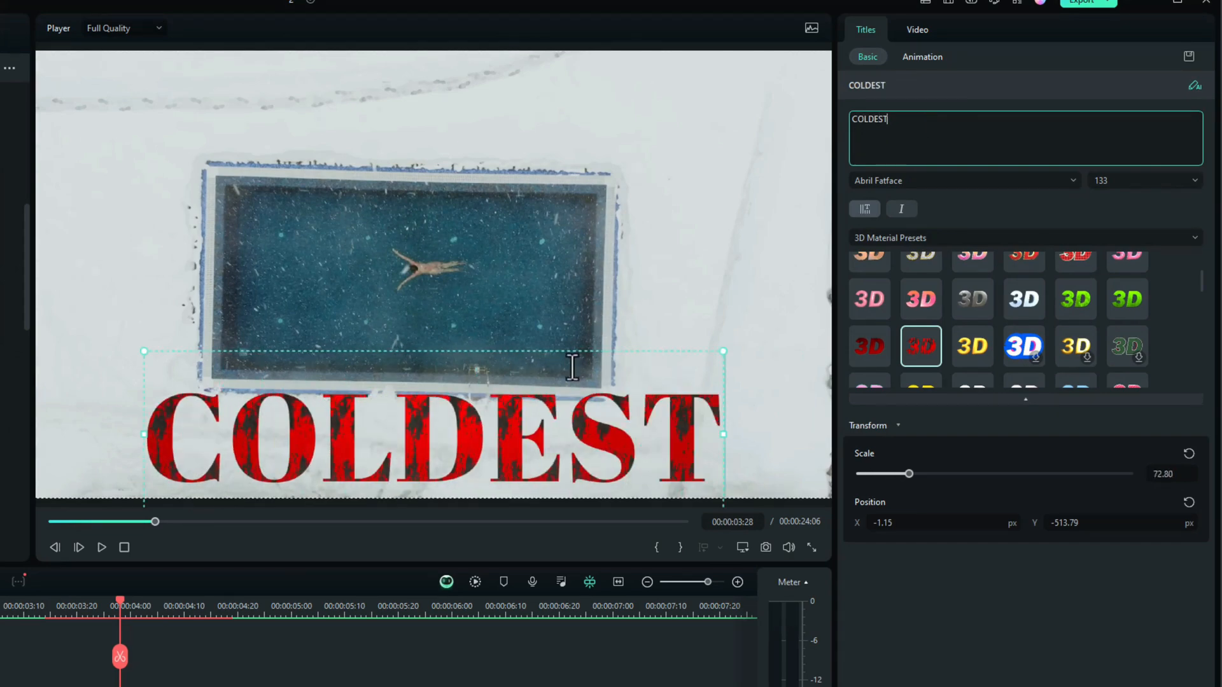
click(101, 548)
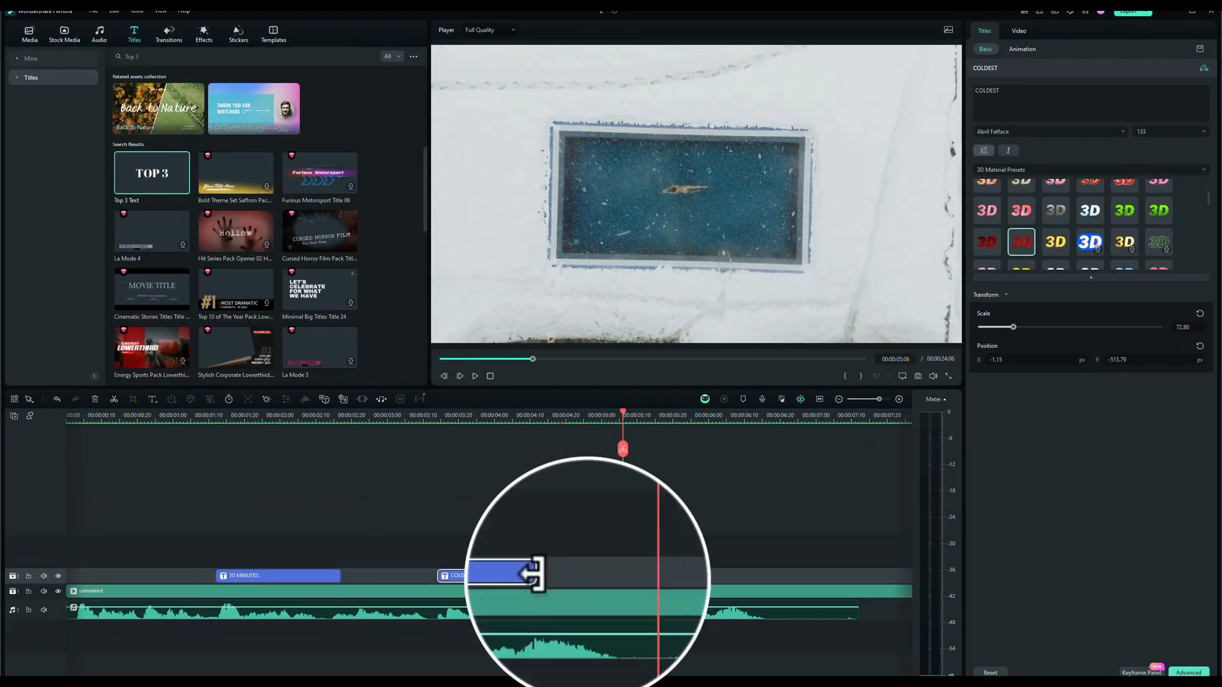
drag(538, 575, 655, 576)
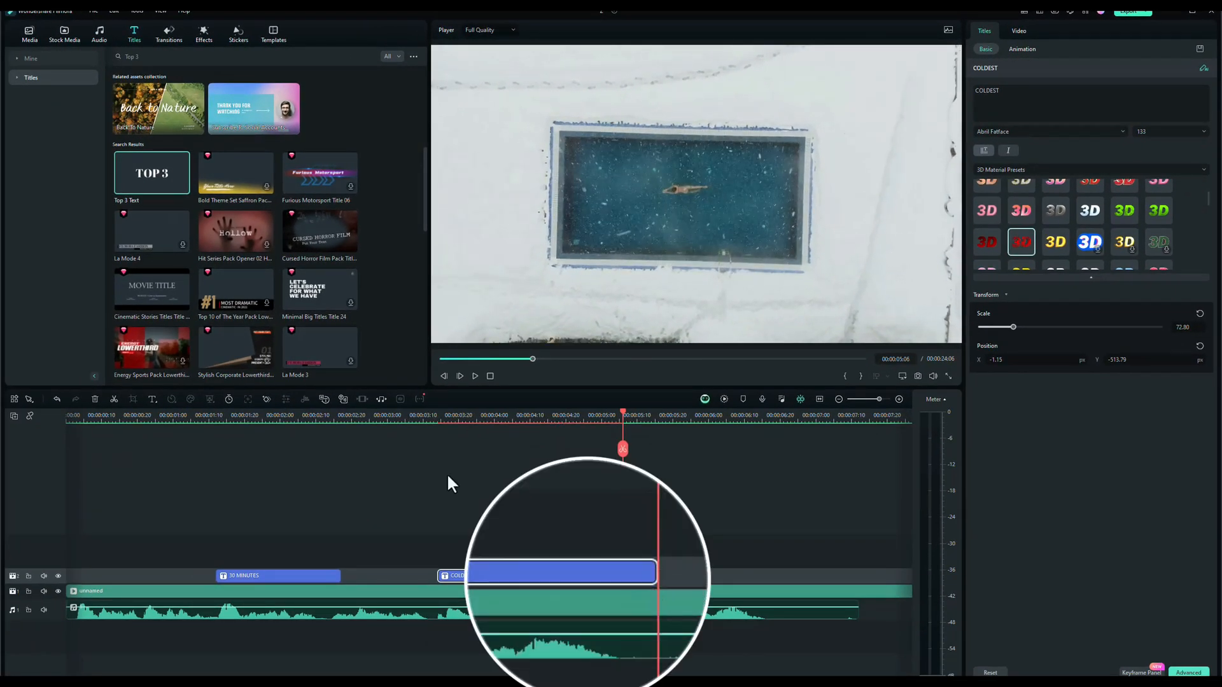
click(459, 375)
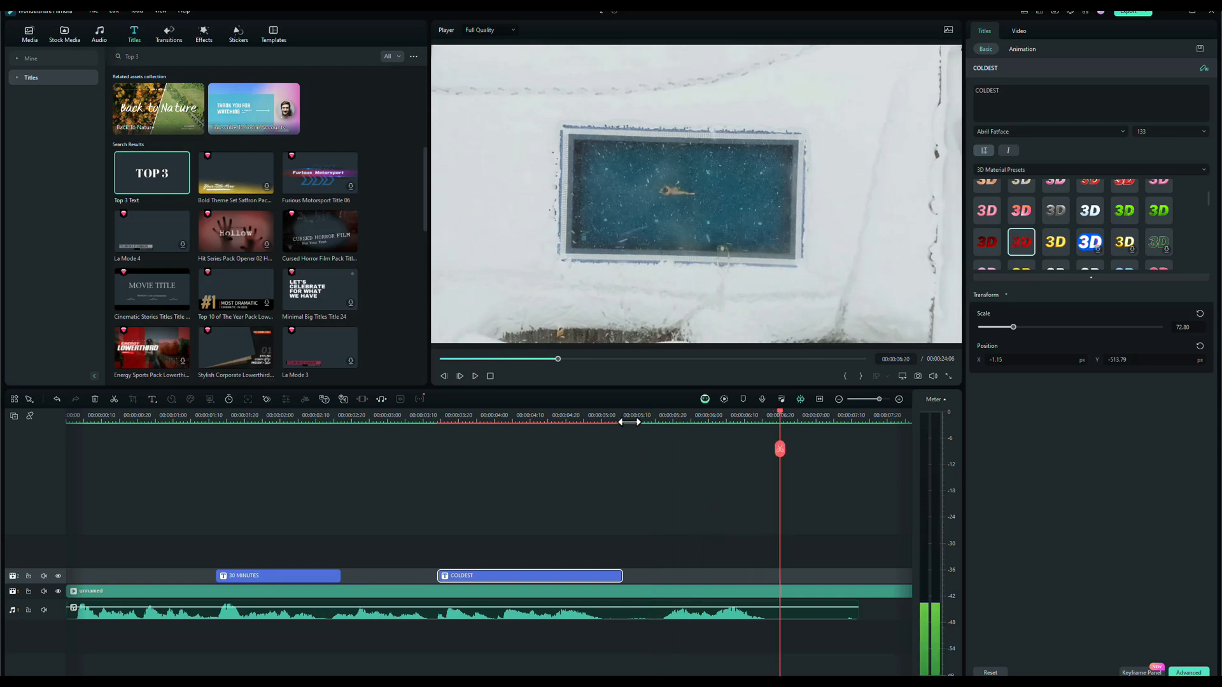
Paste a copy of the 30 MINUTES title after COLDEST and retype it as 'WILL I / SURVIVE'
click(634, 414)
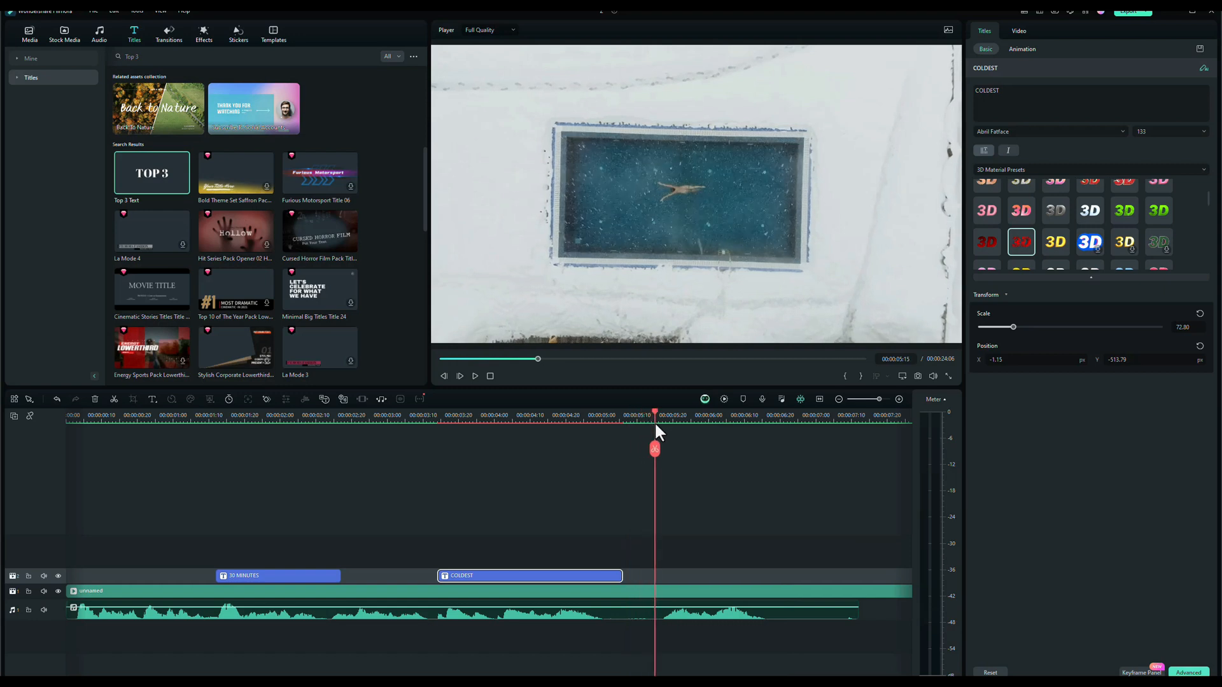
click(278, 575)
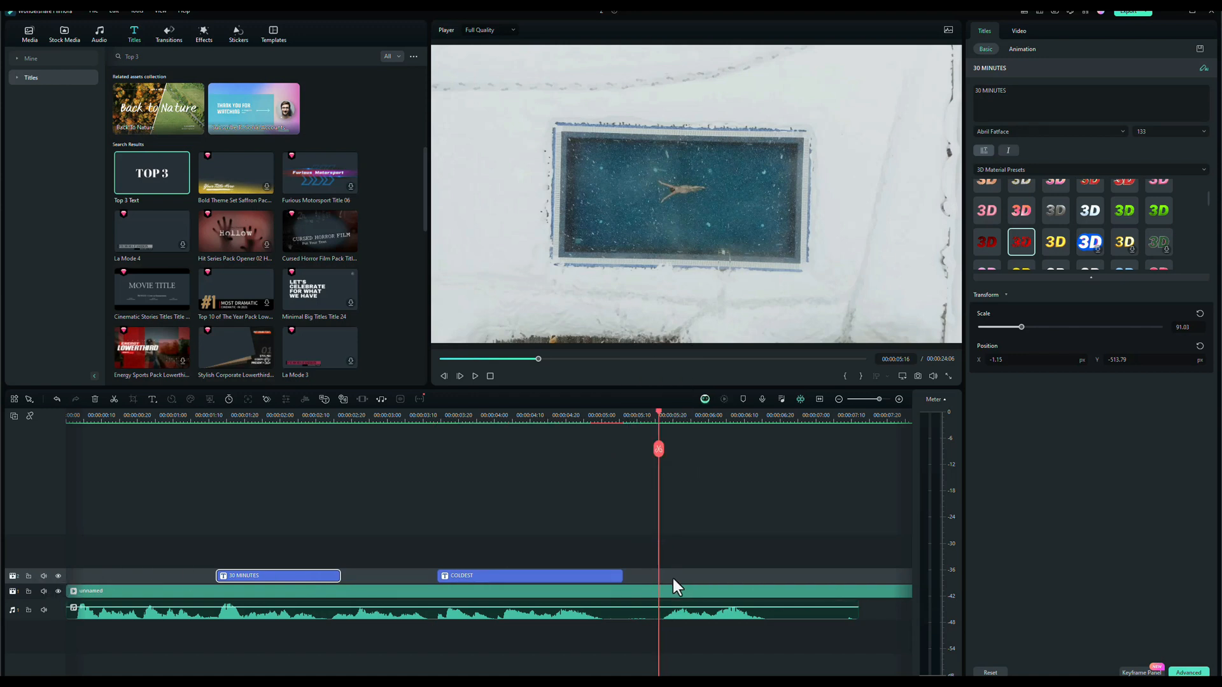
key(ctrl+v)
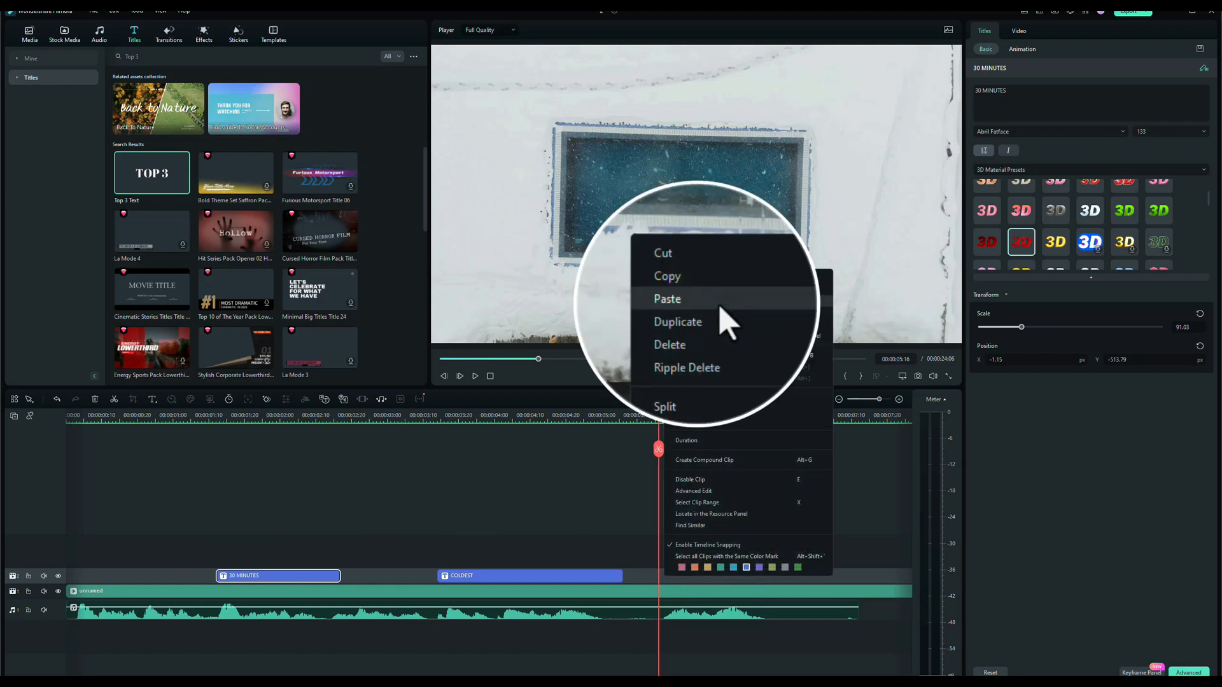
click(667, 299)
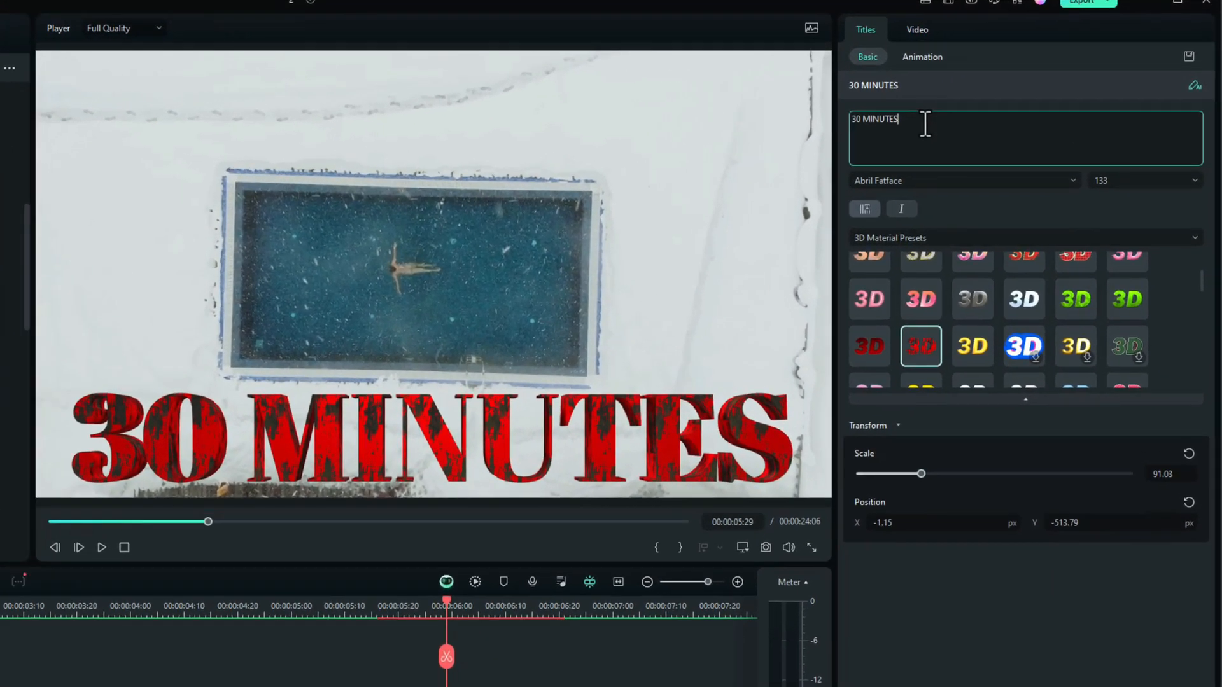
text(WILL I)
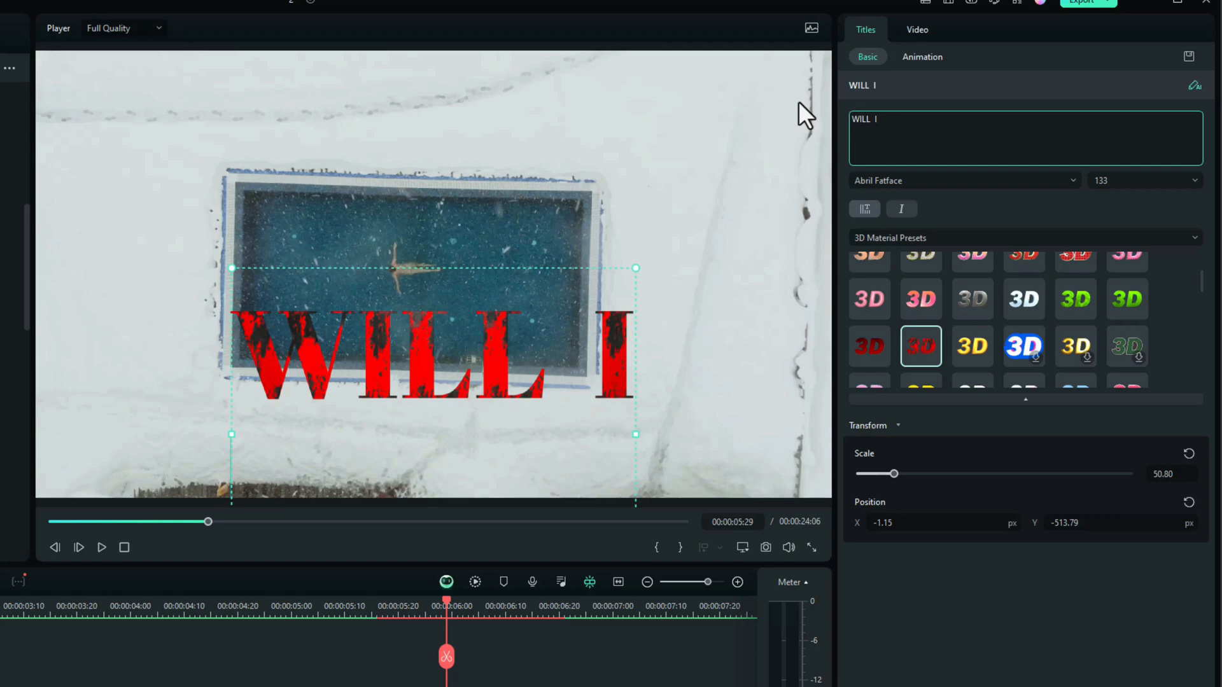
text(SURVI)
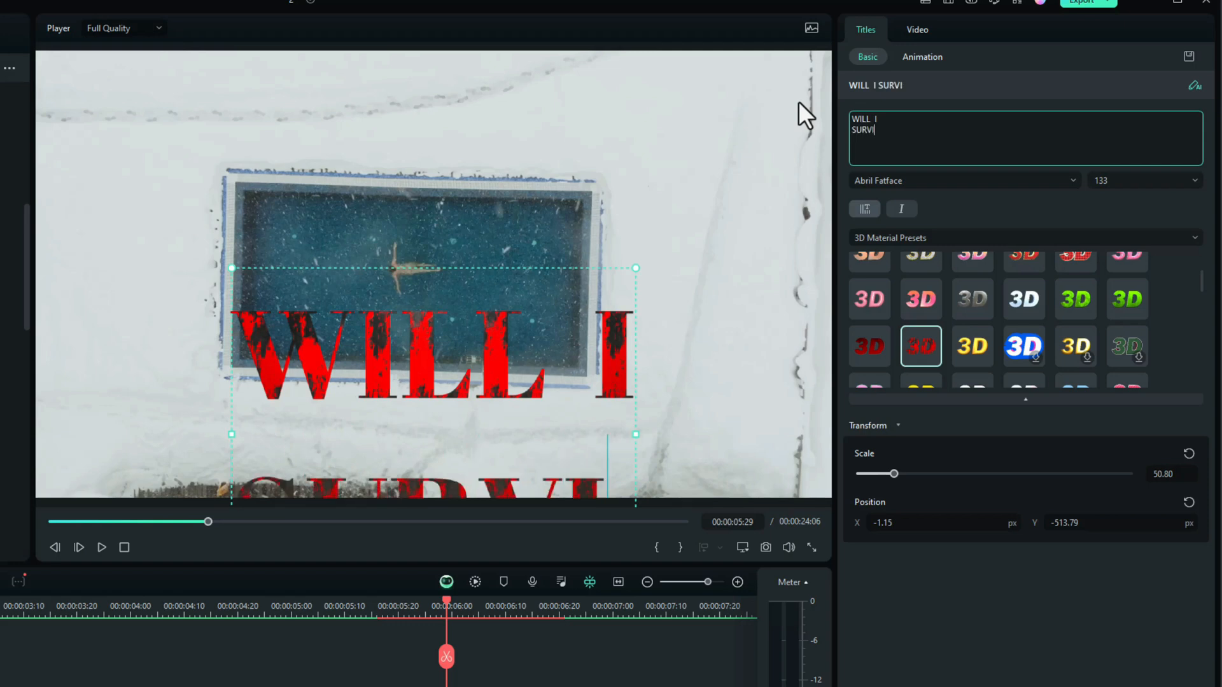
text(VE)
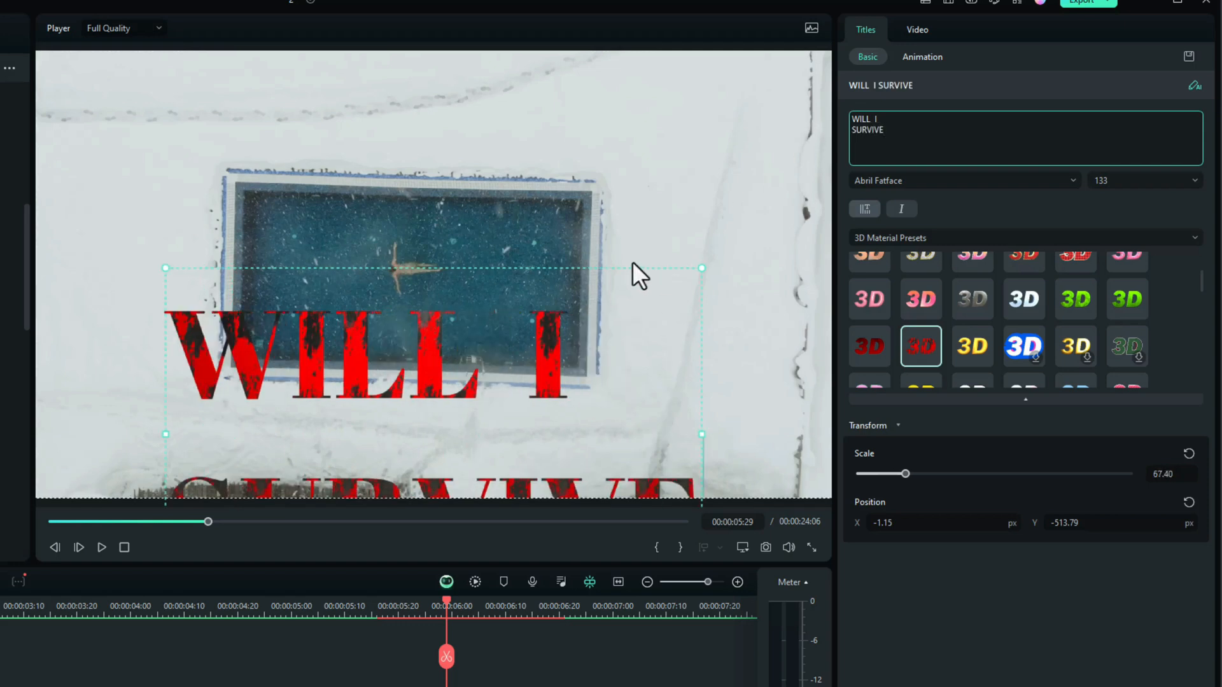
mouse_move(541, 271)
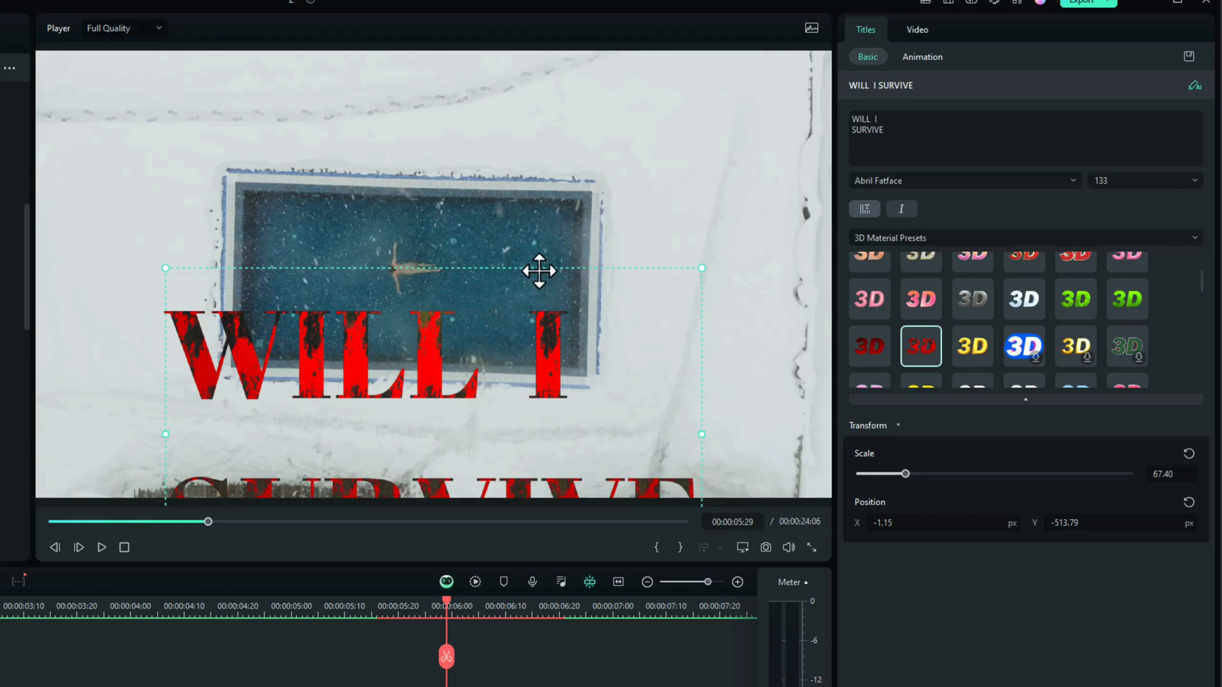
Move the title up and insert a blank line so SURVIVE sits below the pool
drag(540, 271, 540, 41)
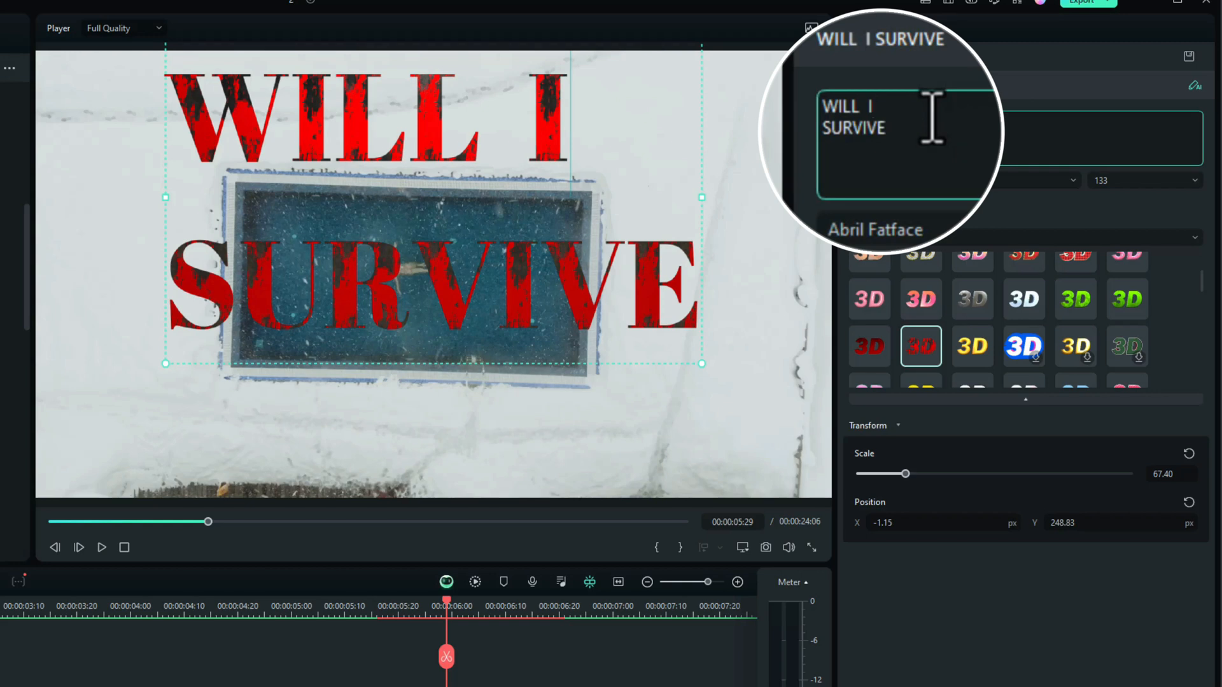
key(enter)
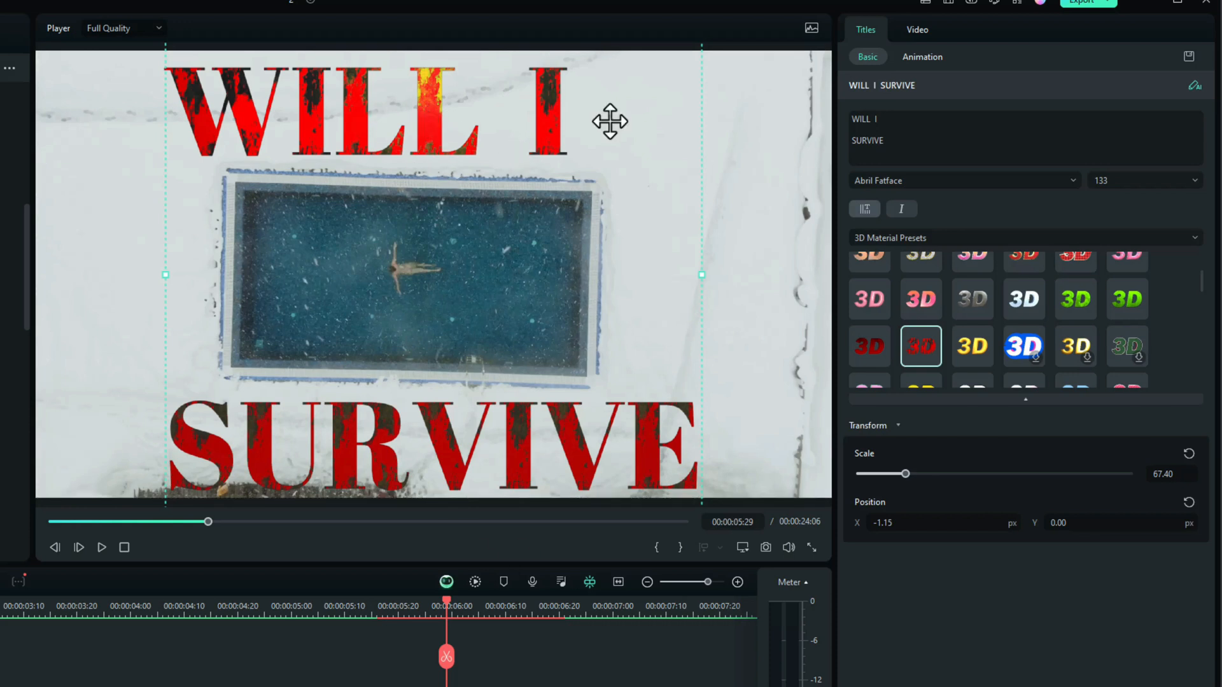
mouse_move(1145, 287)
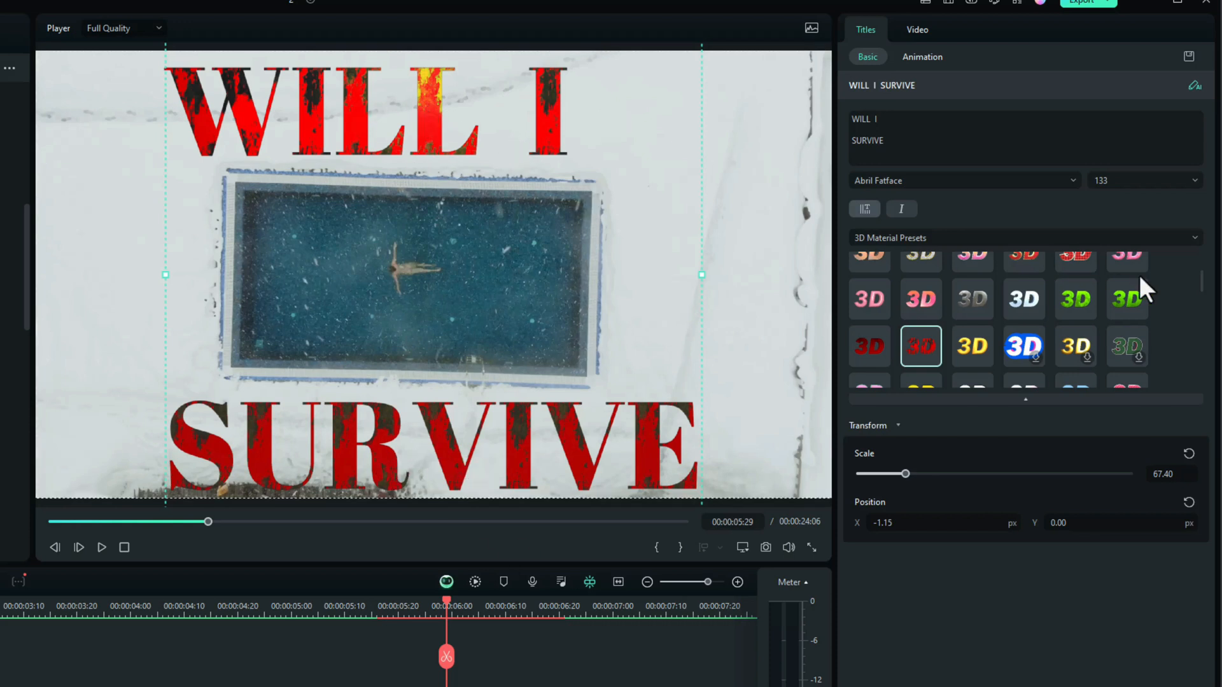
mouse_move(1060, 588)
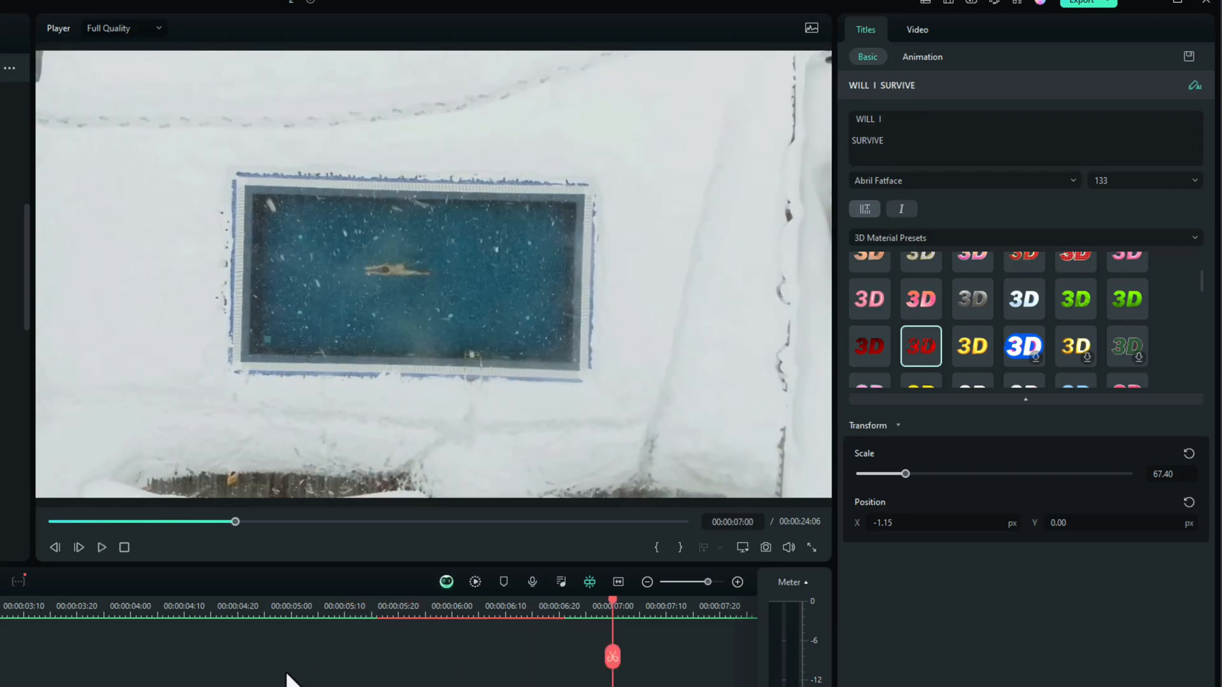
mouse_move(311, 583)
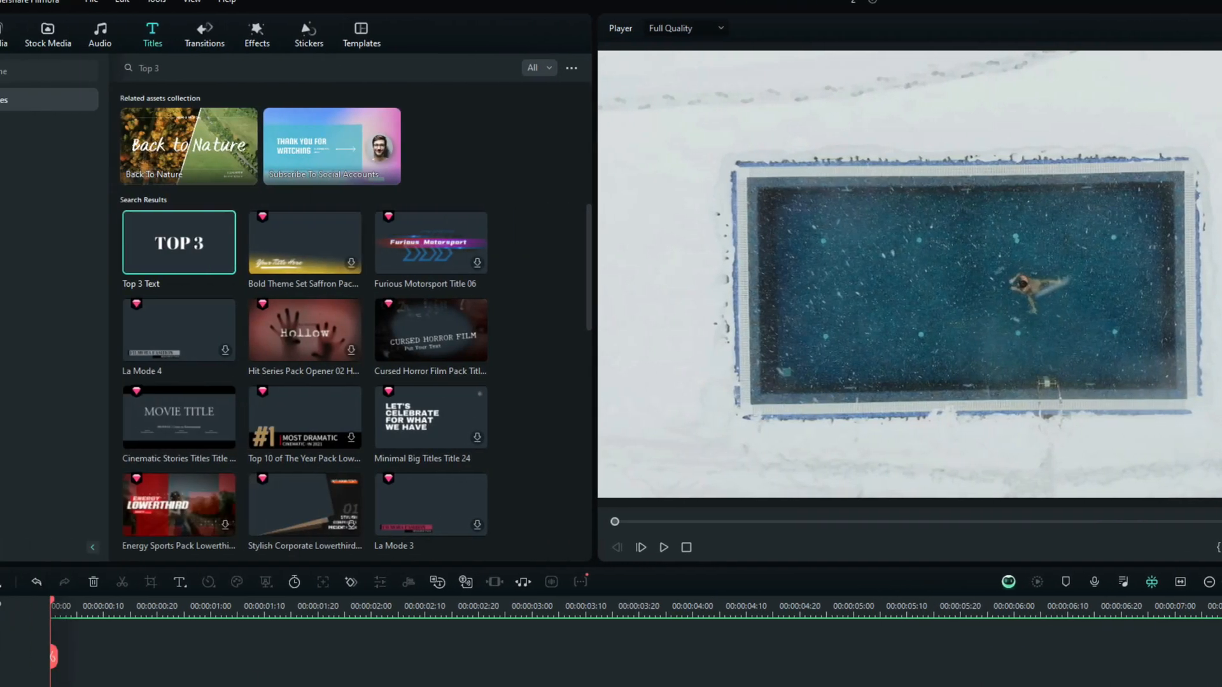
Search Filmora's music library for 'EPIC' to find the Epic Sci fi Trailer track
click(149, 35)
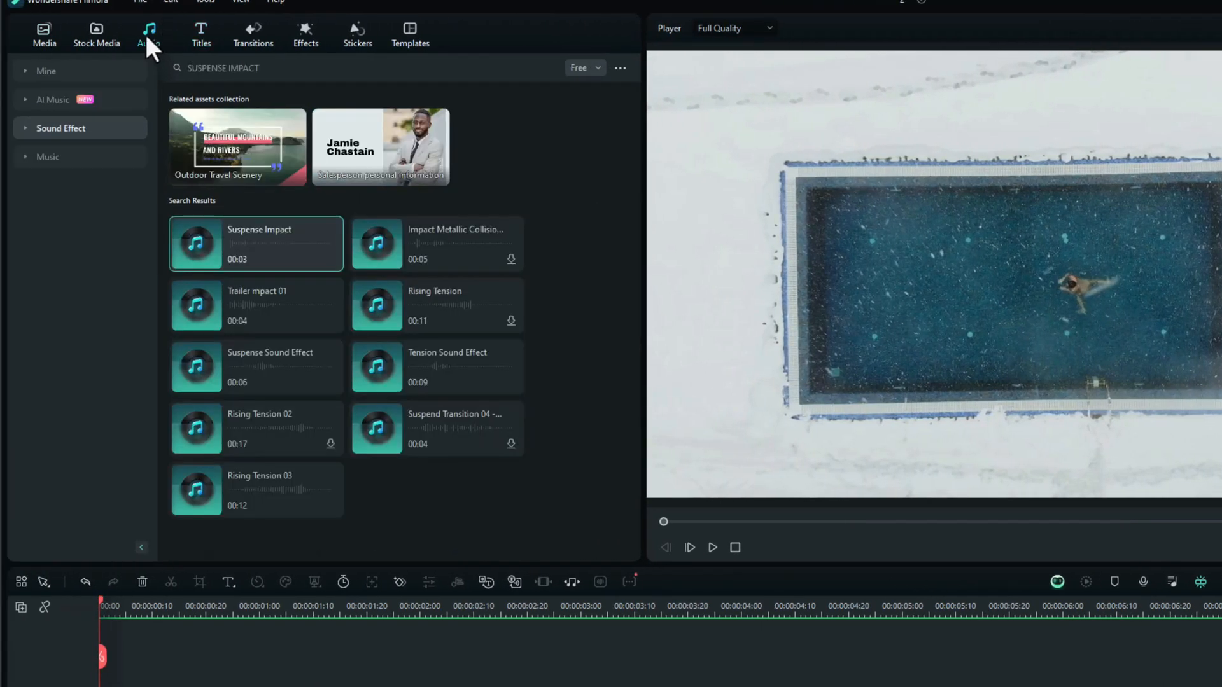
click(48, 156)
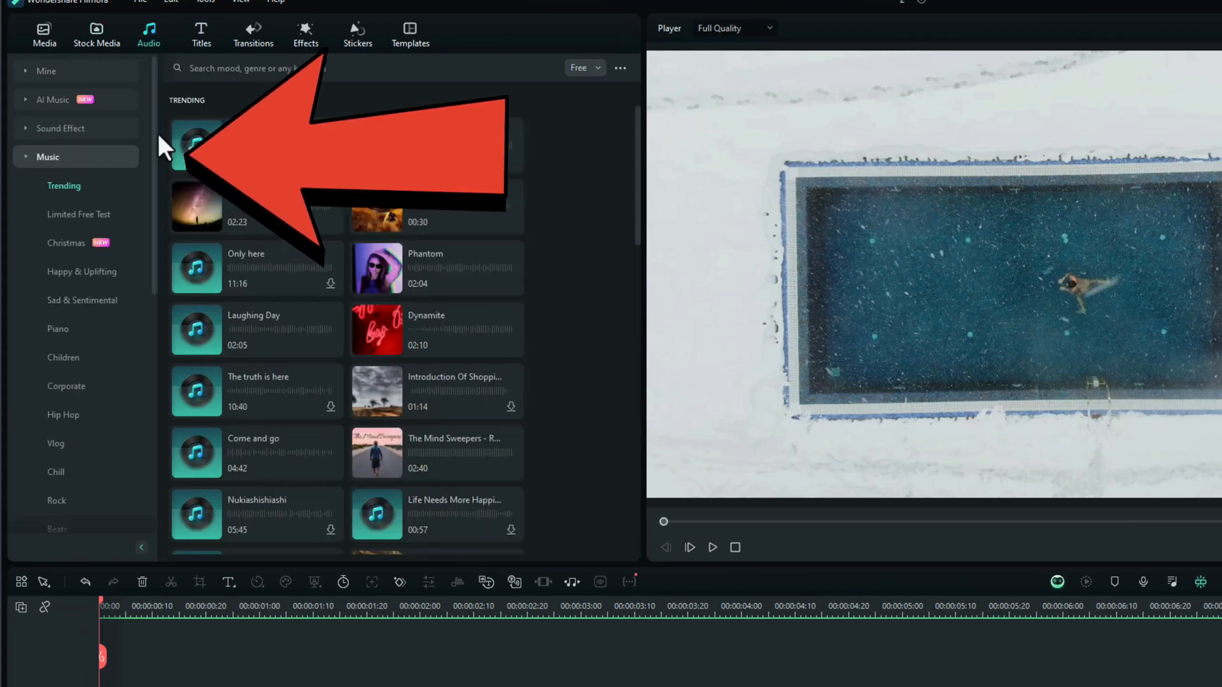
click(350, 67)
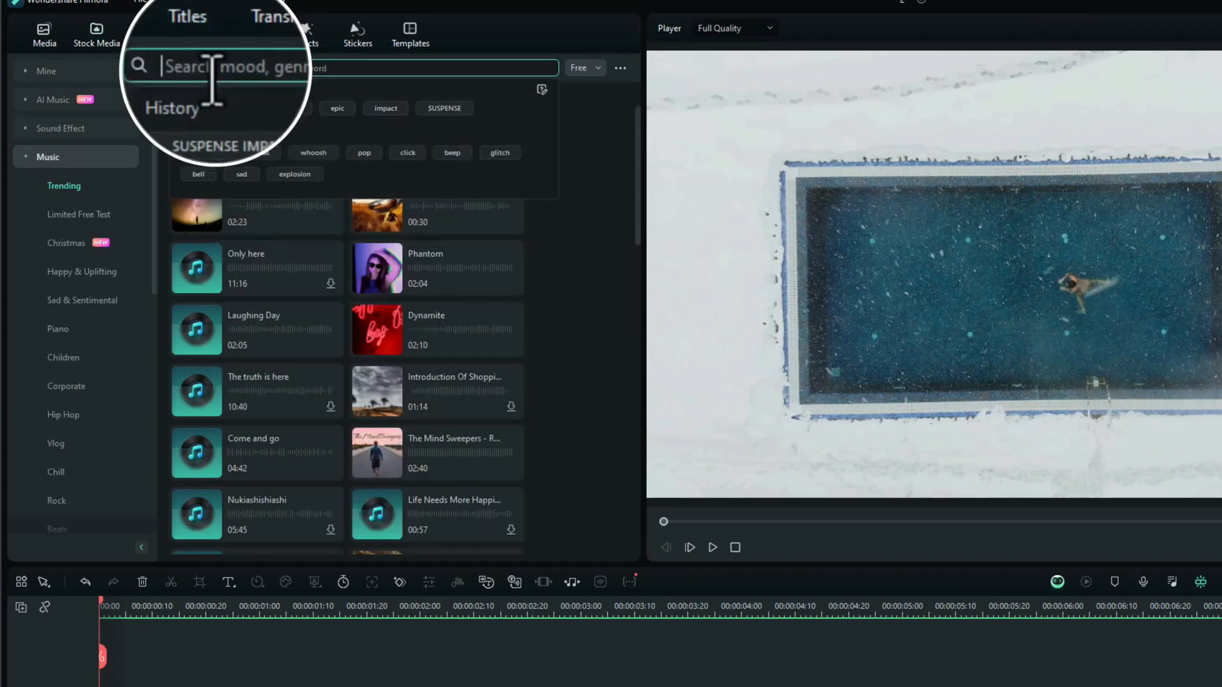
text(EPIC)
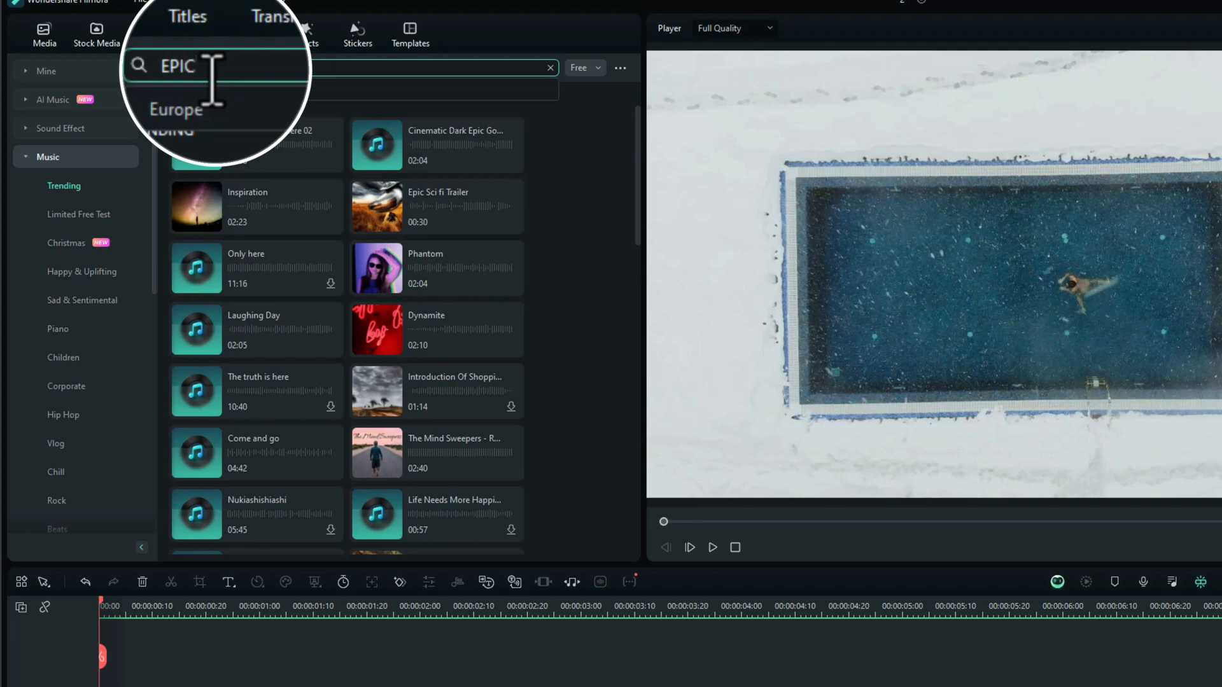
key(enter)
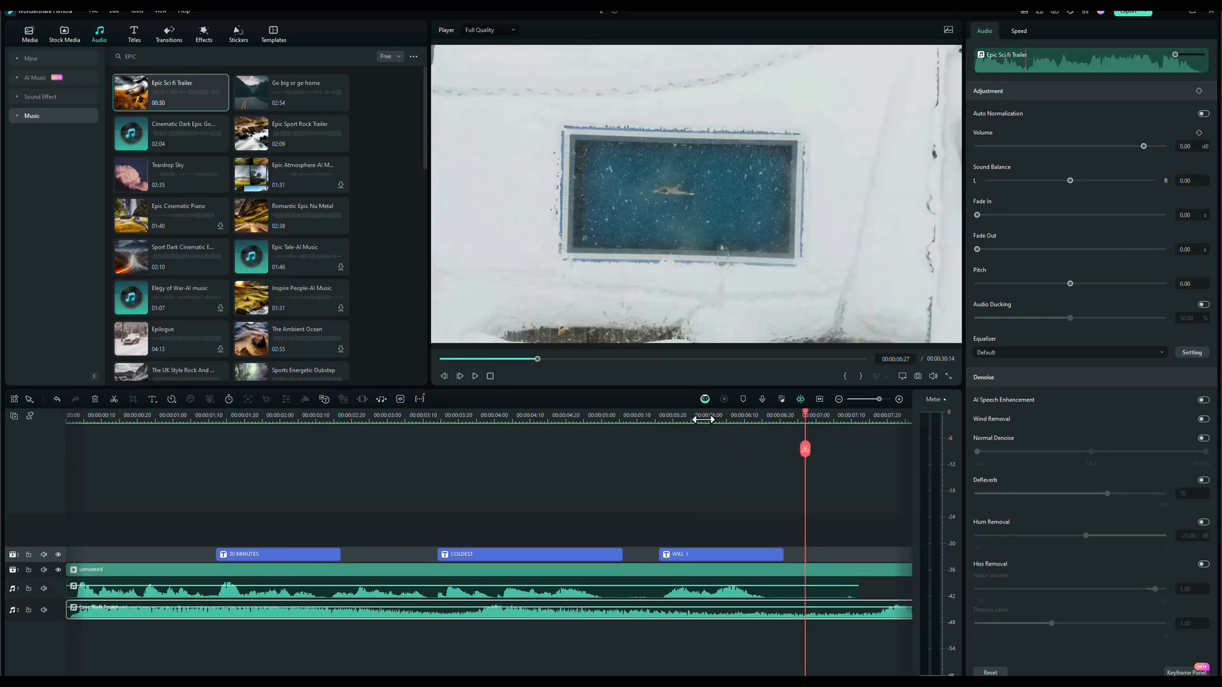
Mark the voiceover's end and delete the Epic Sci fi Trailer music past it
click(459, 375)
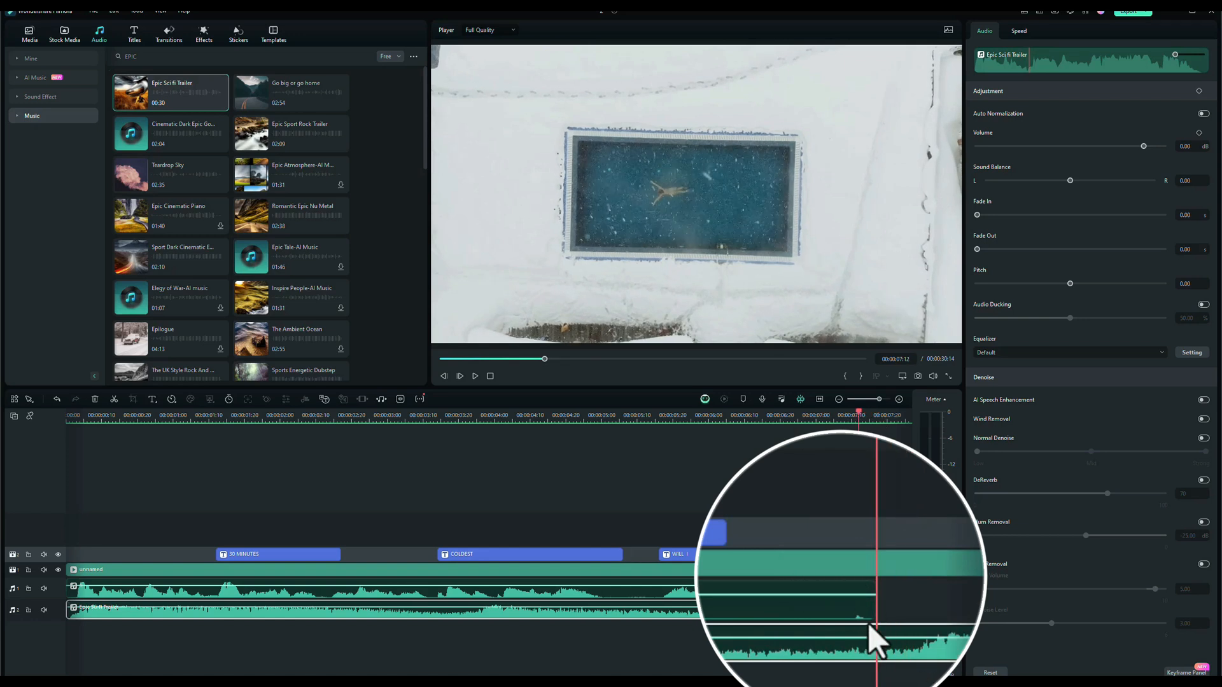
mouse_move(931, 671)
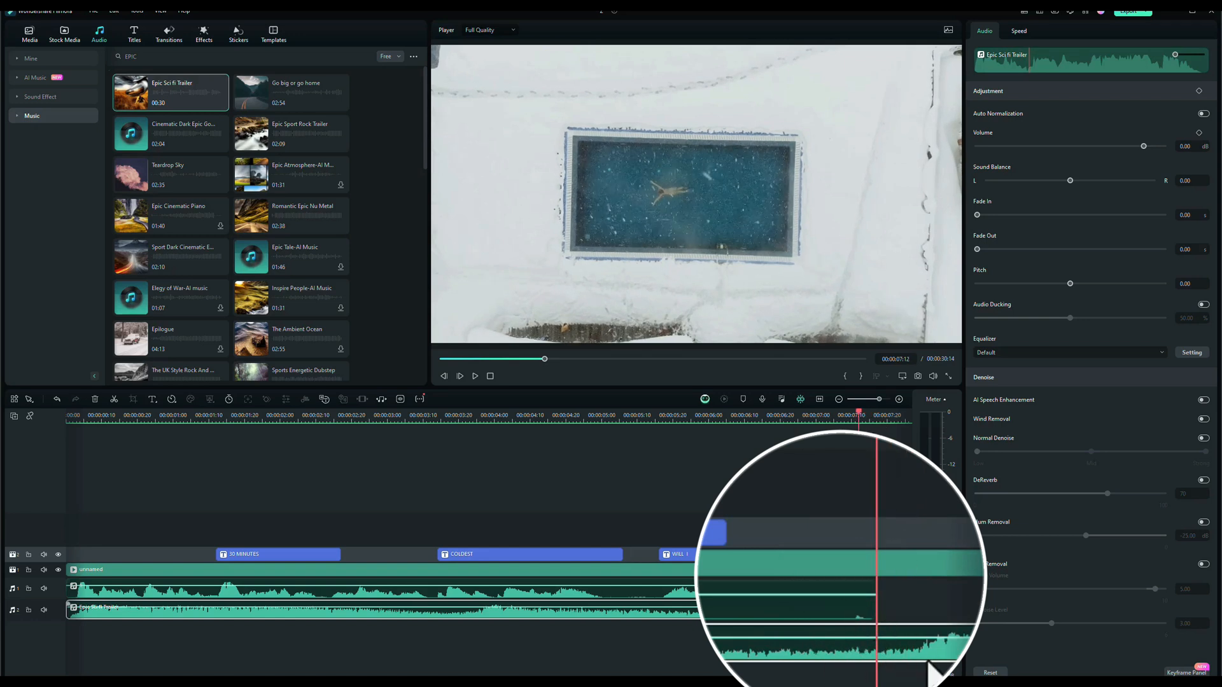
mouse_move(881, 576)
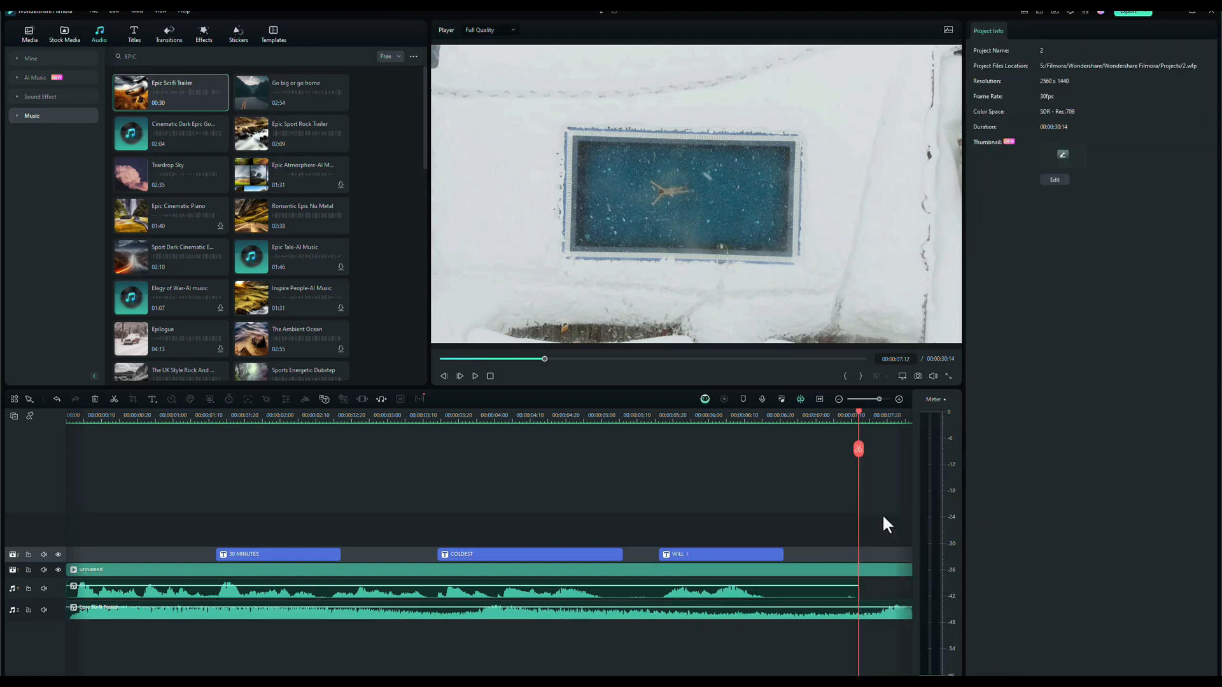
mouse_move(879, 576)
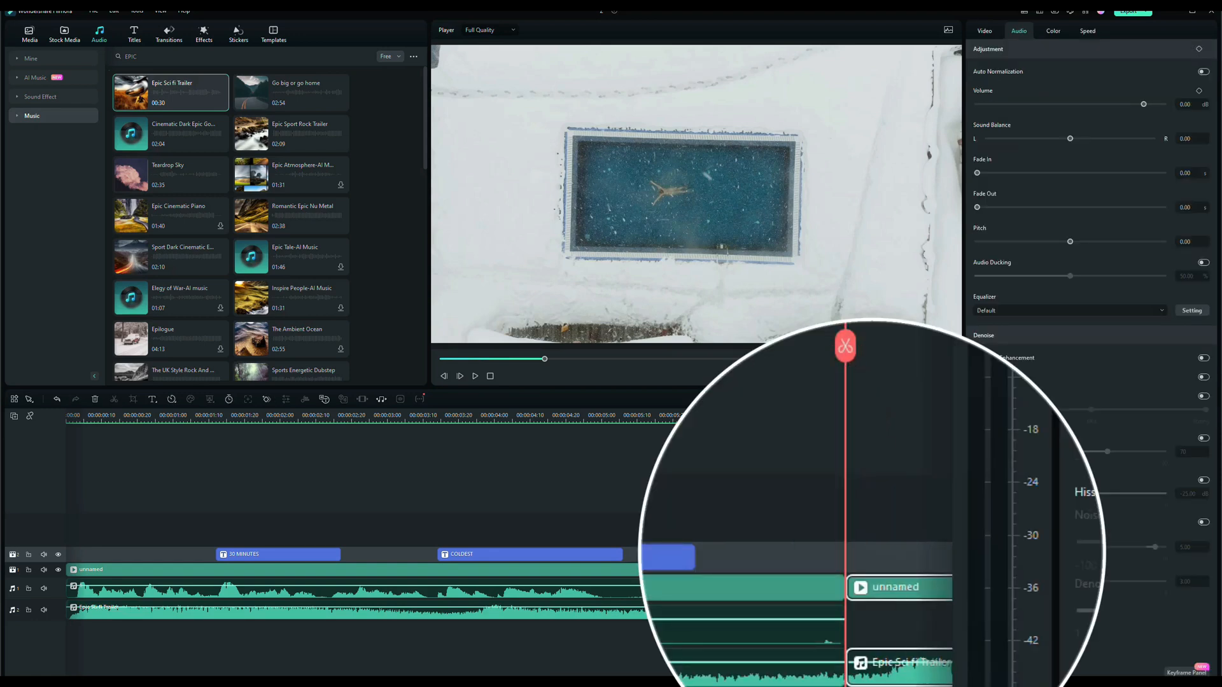
key(Delete)
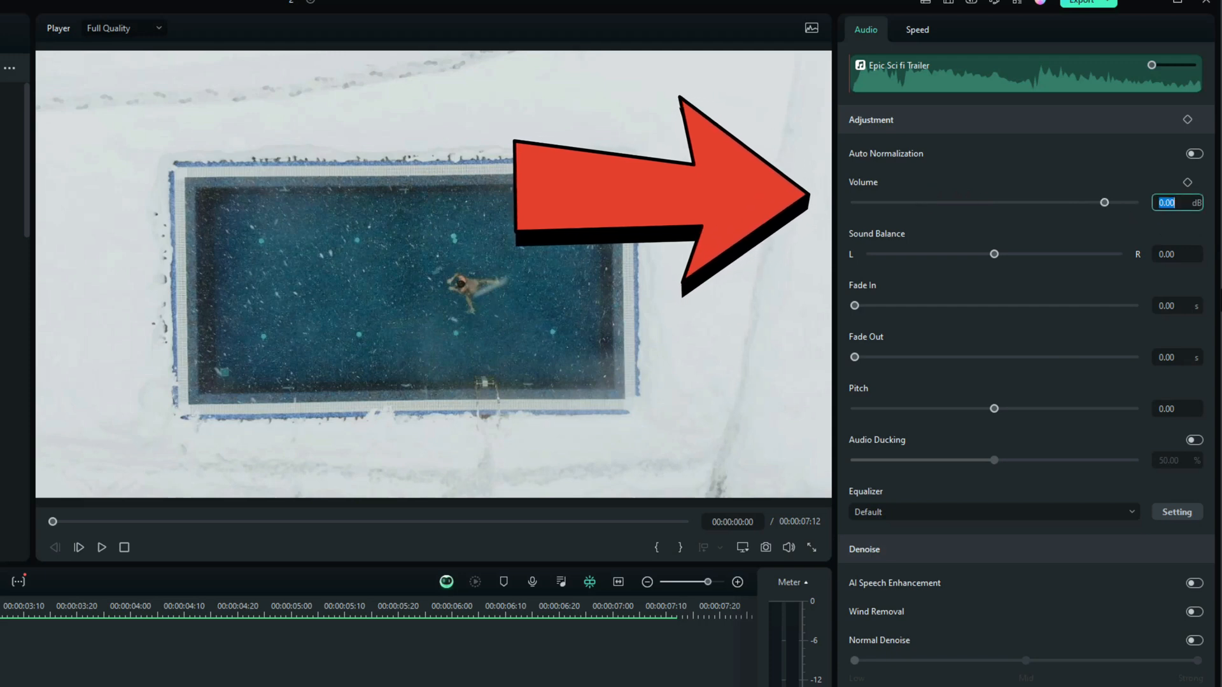
Lower the music volume to -18 dB, then play and stop the intro preview
drag(1103, 201, 1058, 202)
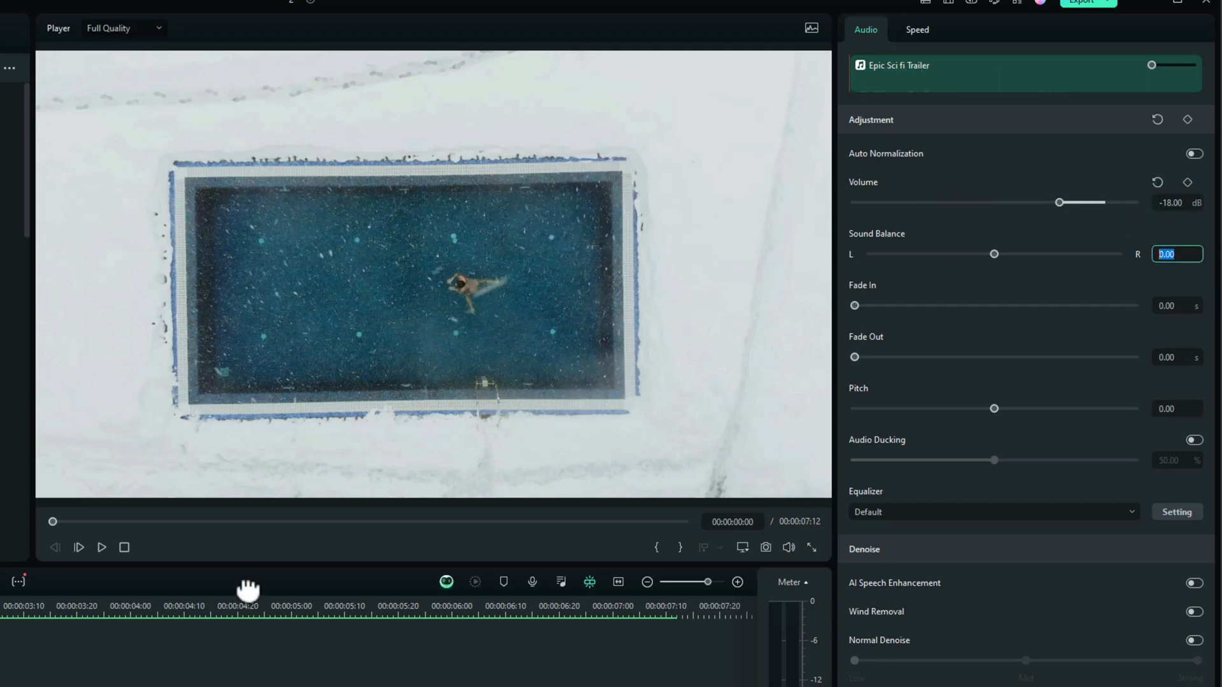
click(101, 547)
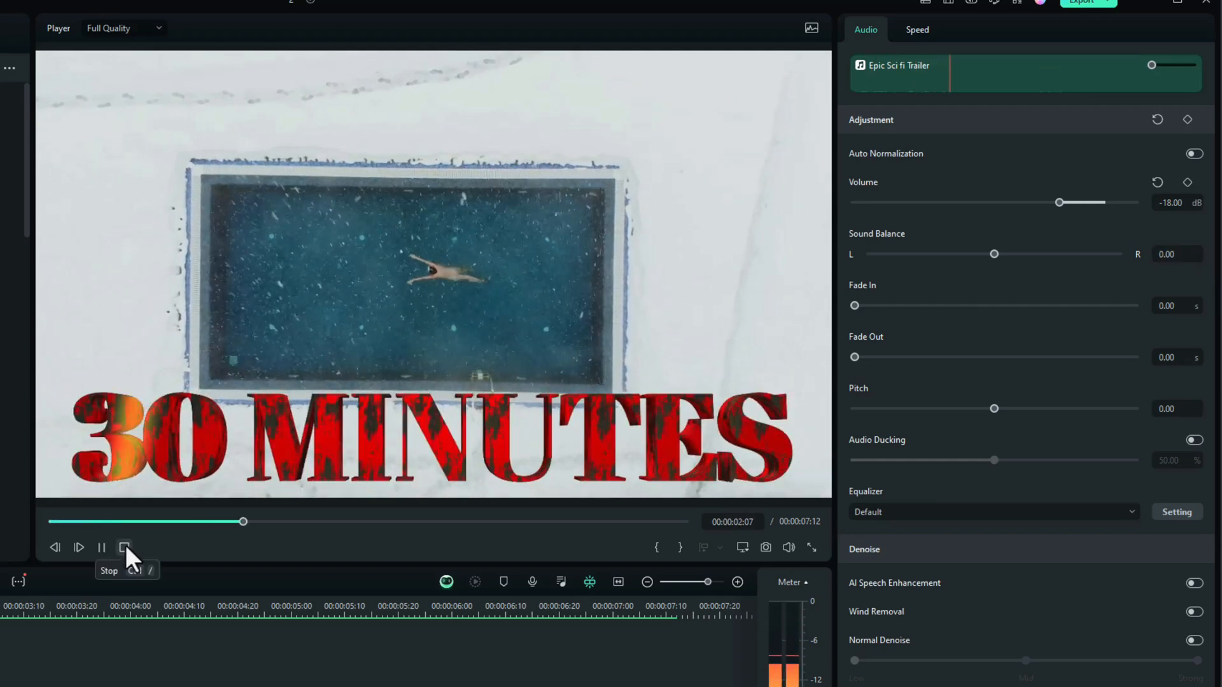
click(124, 548)
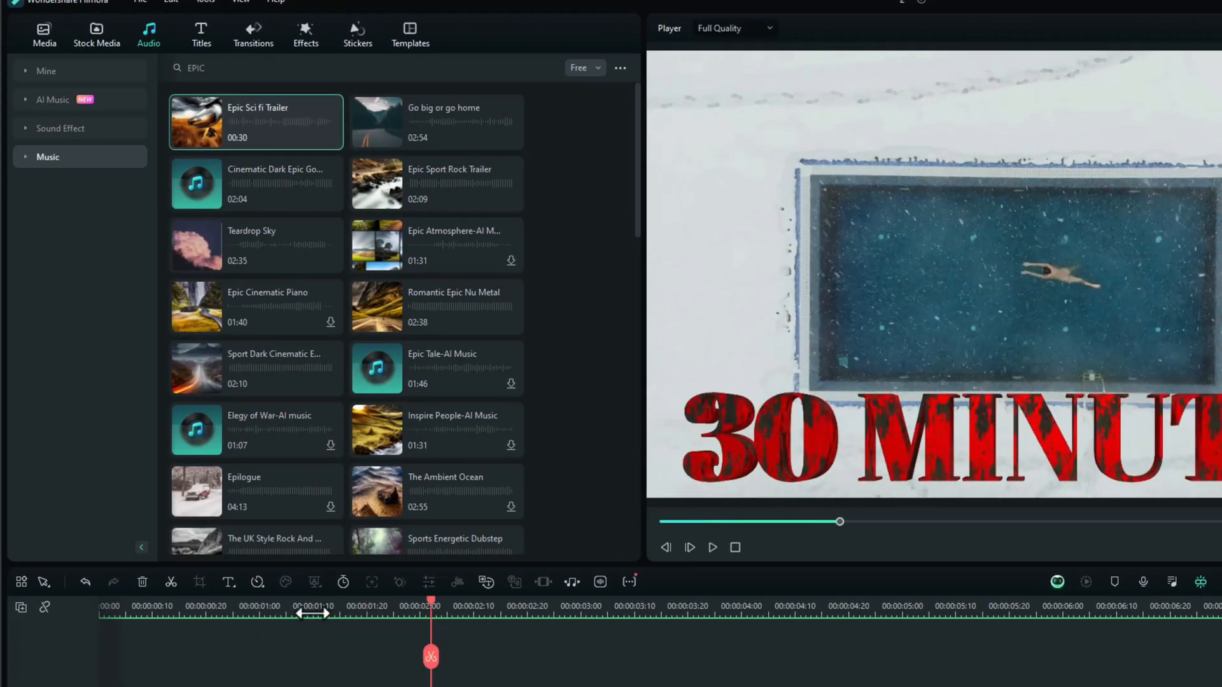
Move the playhead to the 30 MINUTES title and search sound effects for 'IMP'
drag(430, 613, 322, 613)
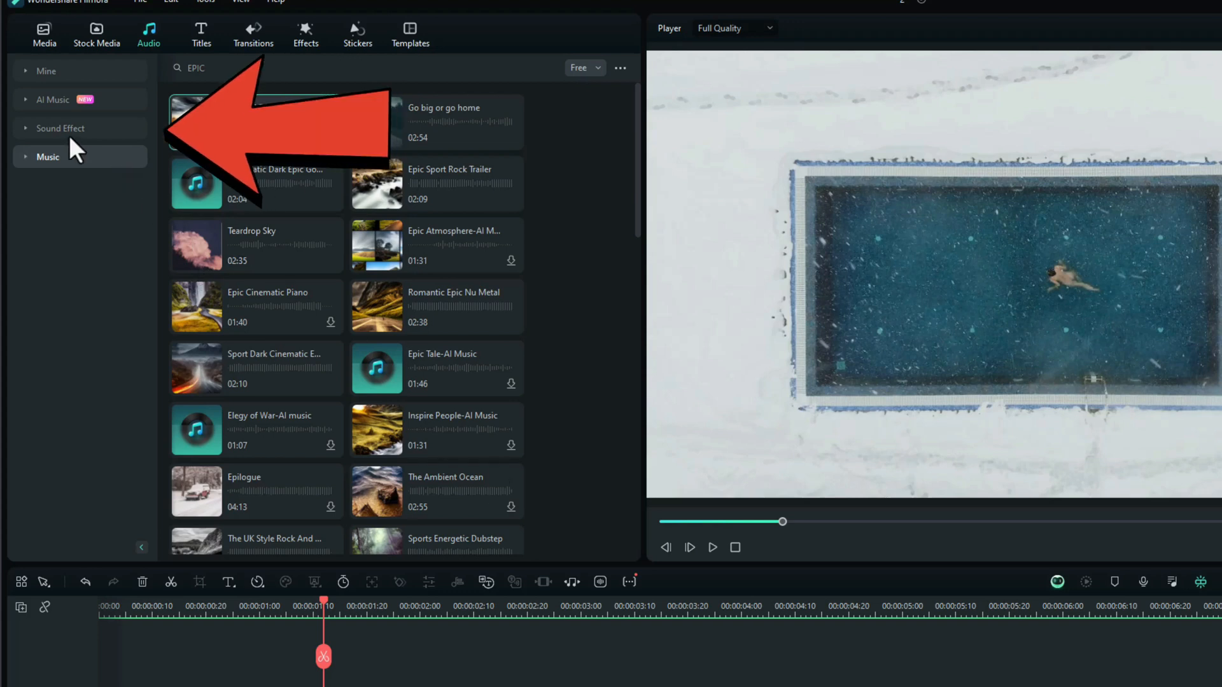
click(60, 128)
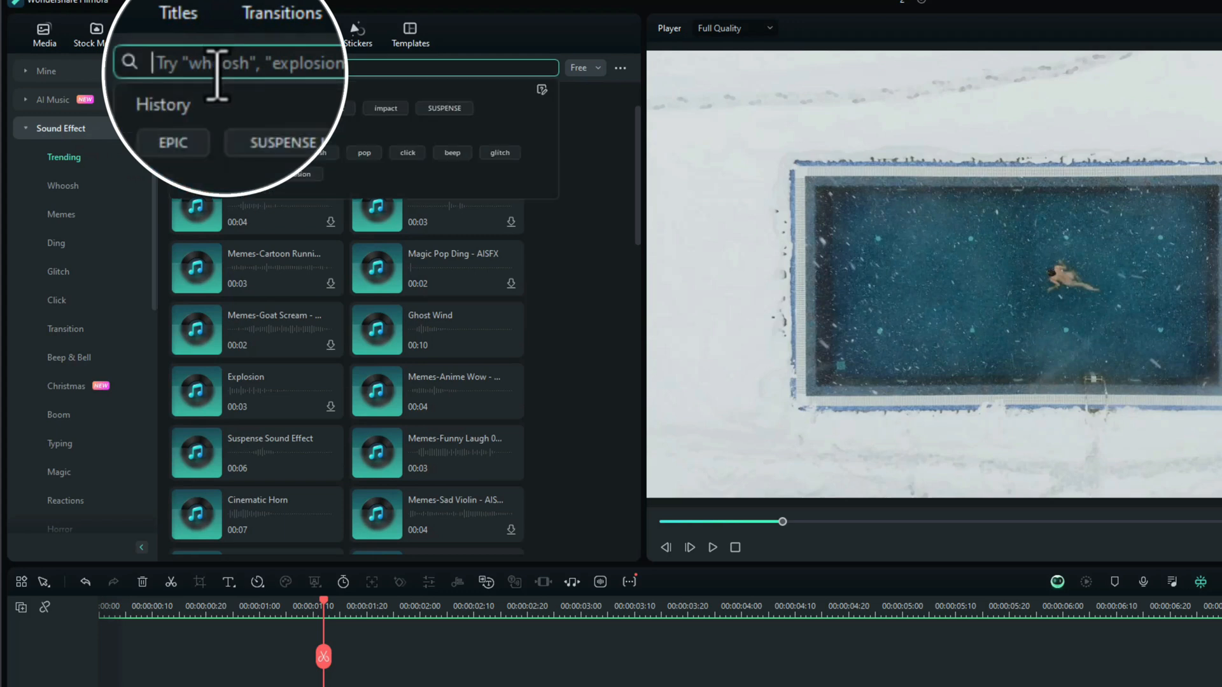
text(IMPACT)
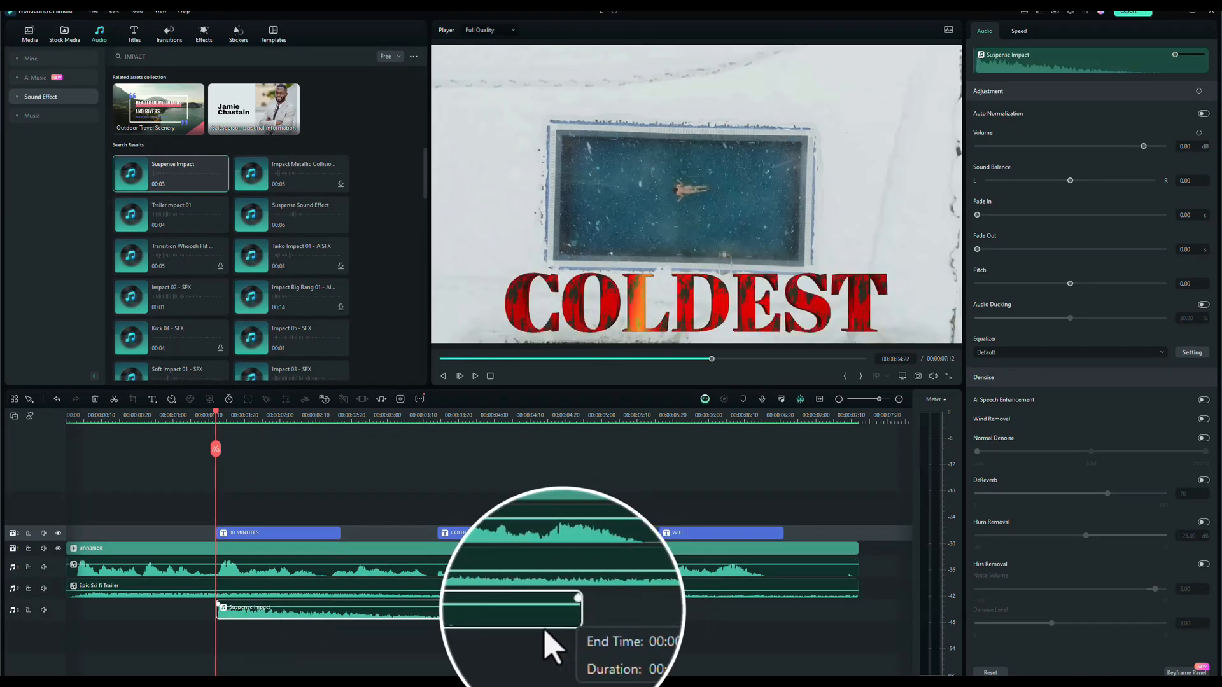
Stretch the Suspense Impact clip to the COLDEST title and play back the result
drag(576, 598, 417, 598)
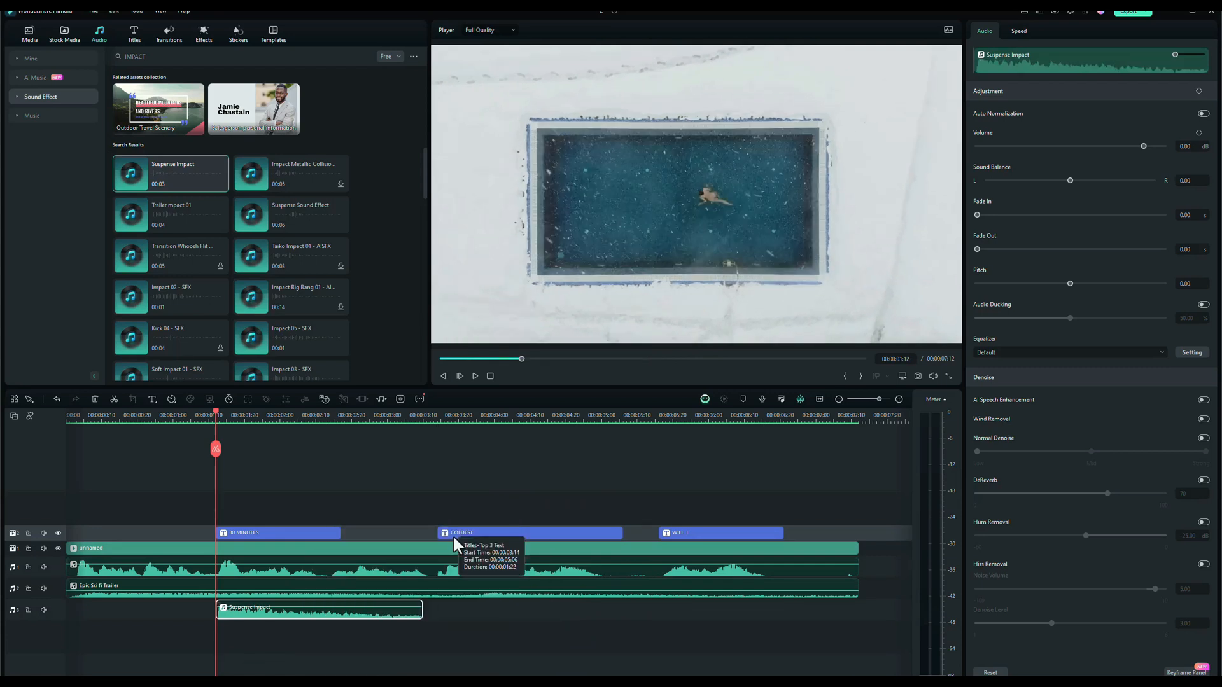
mouse_move(185, 435)
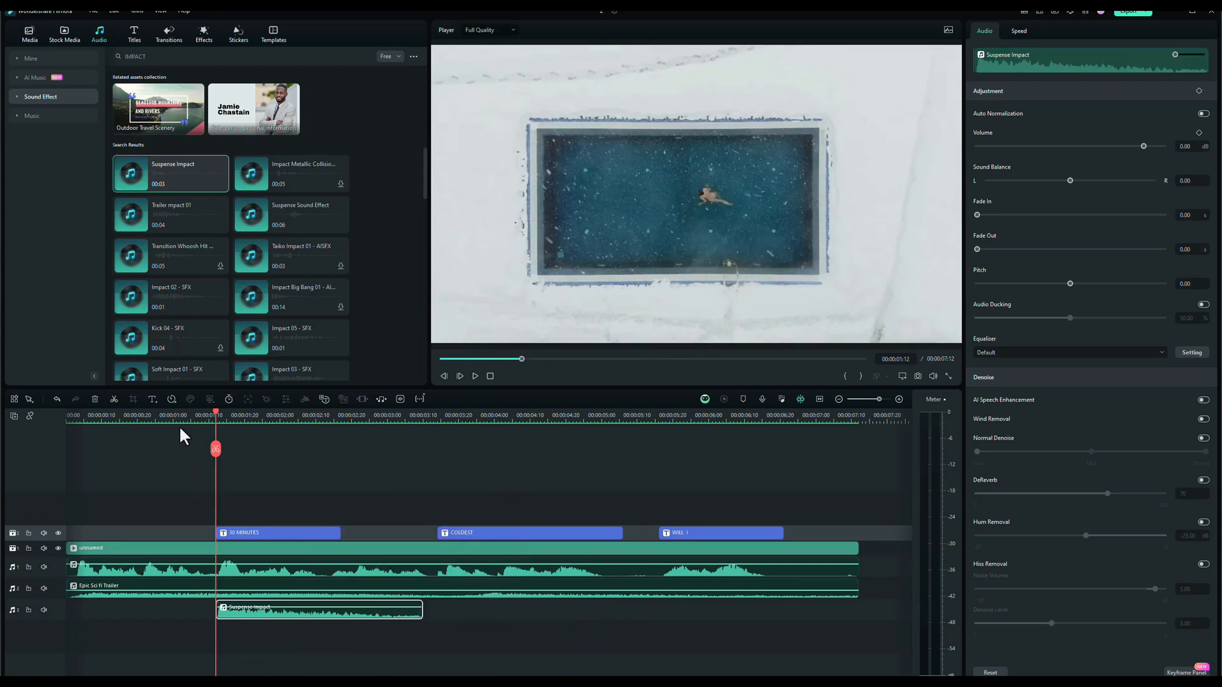
click(176, 417)
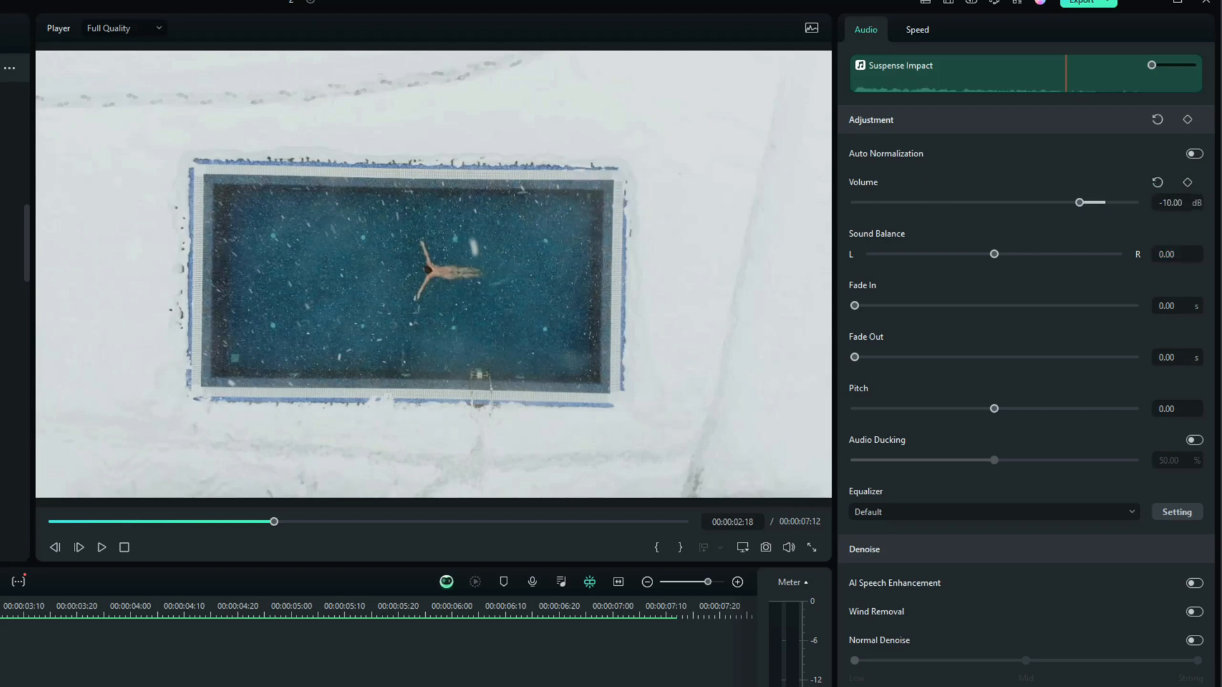
click(101, 547)
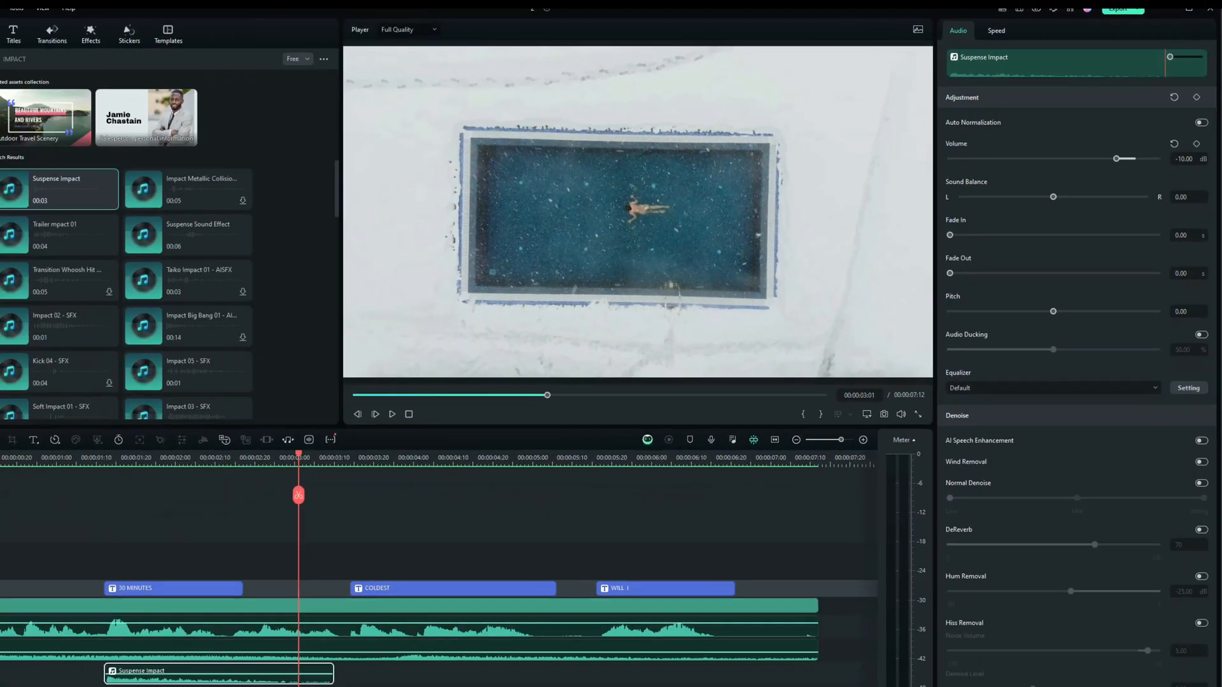
Bring up the Suspense Impact clip's context menu to copy it
right_click(233, 607)
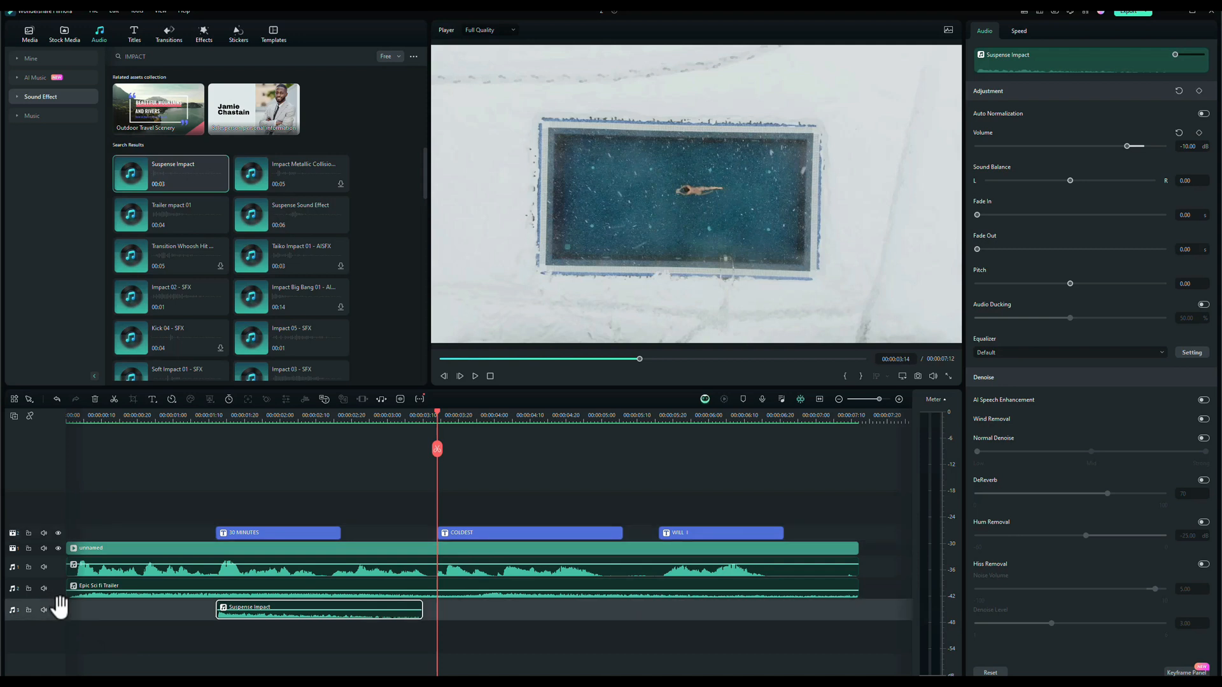
mouse_move(469, 636)
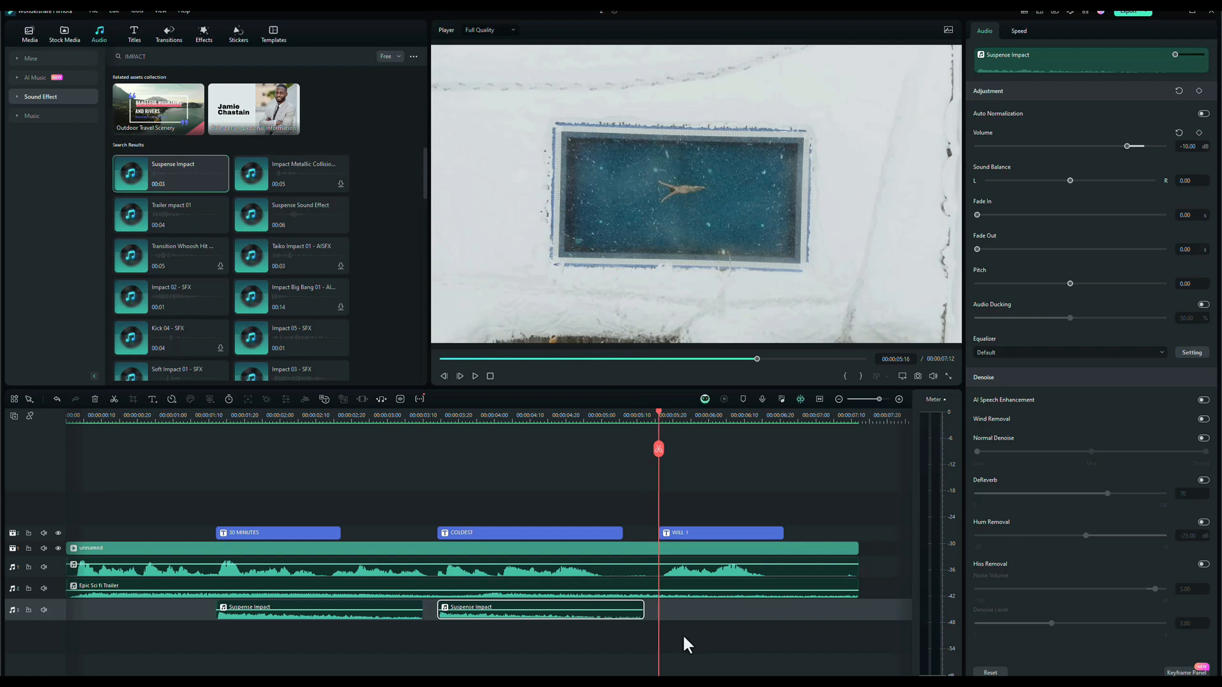
mouse_move(677, 635)
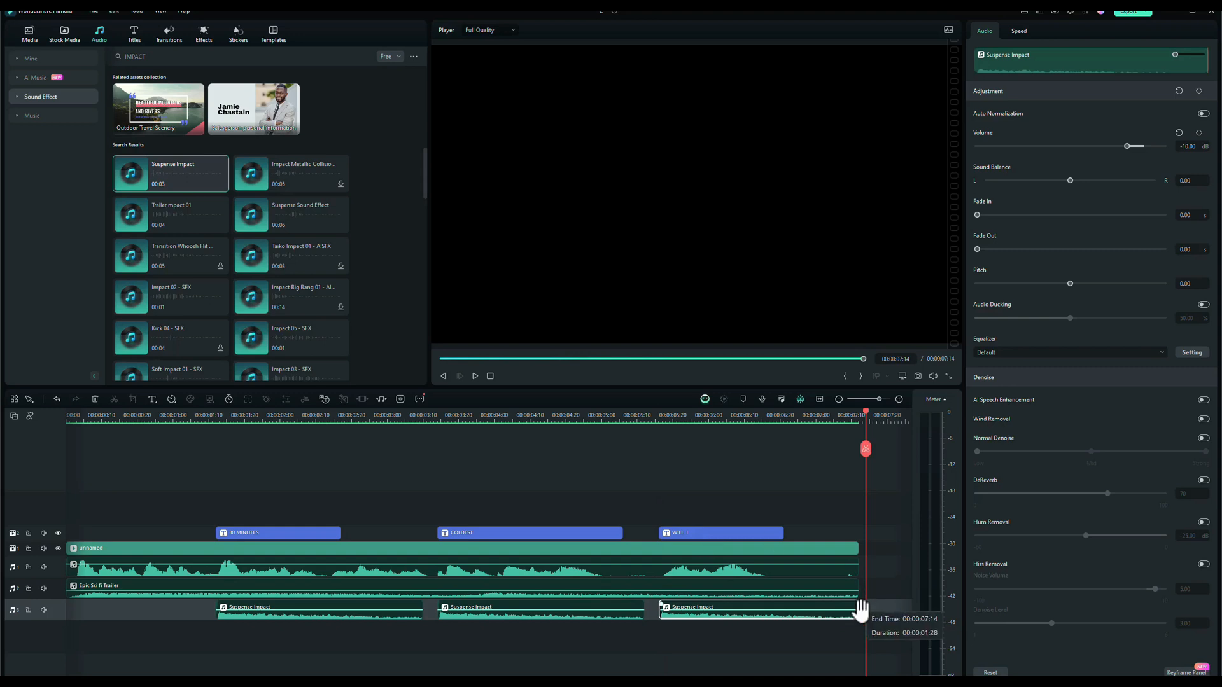
mouse_move(622, 443)
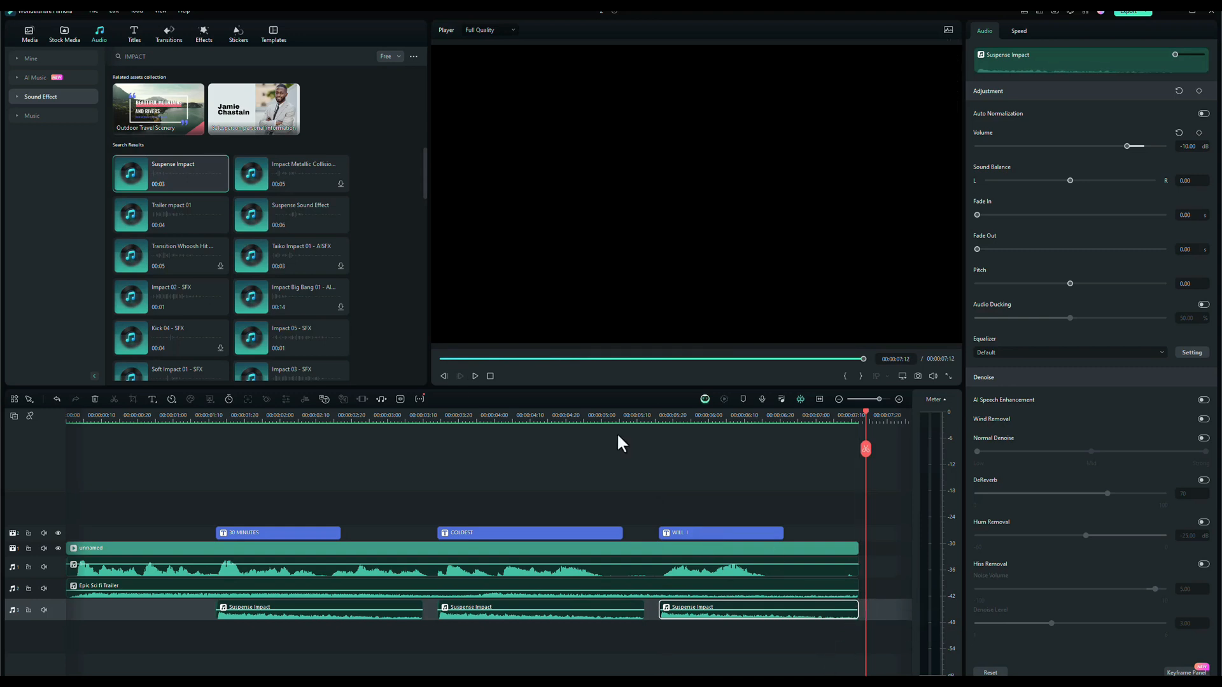